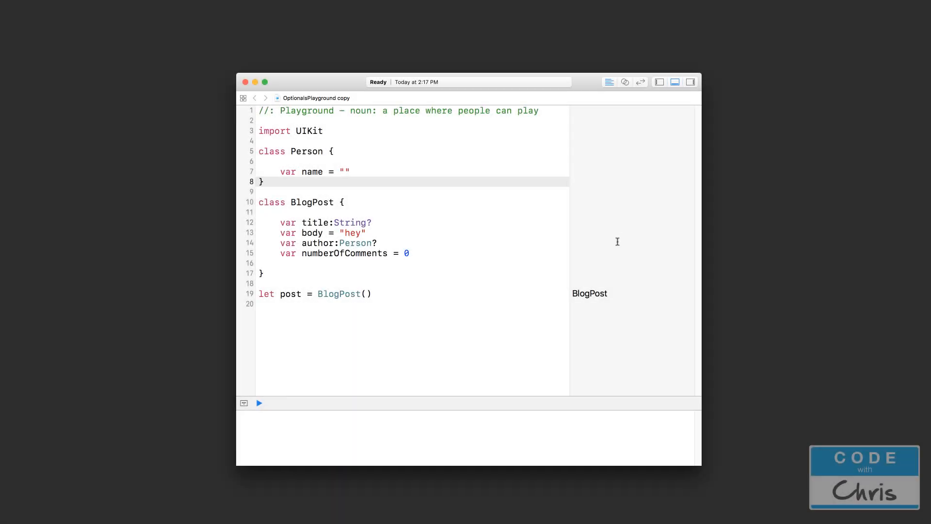
mouse_move(617, 241)
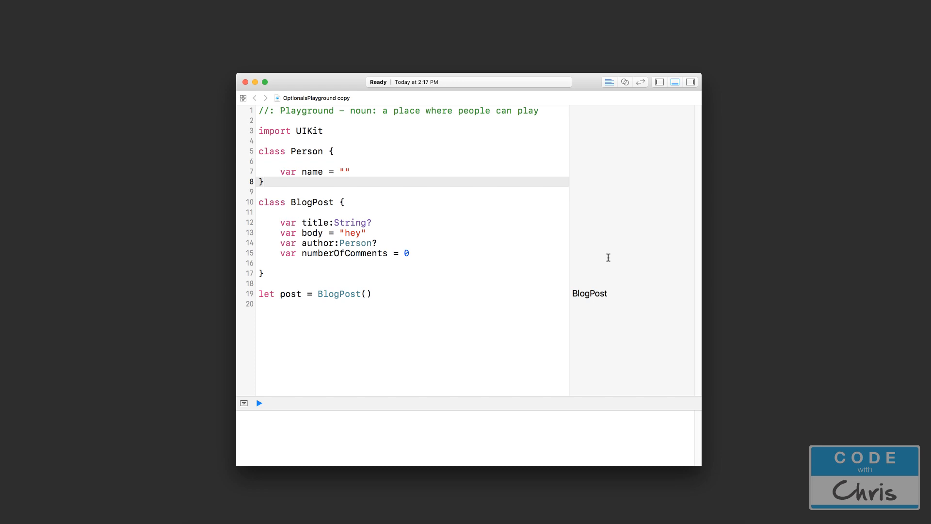
mouse_move(605, 250)
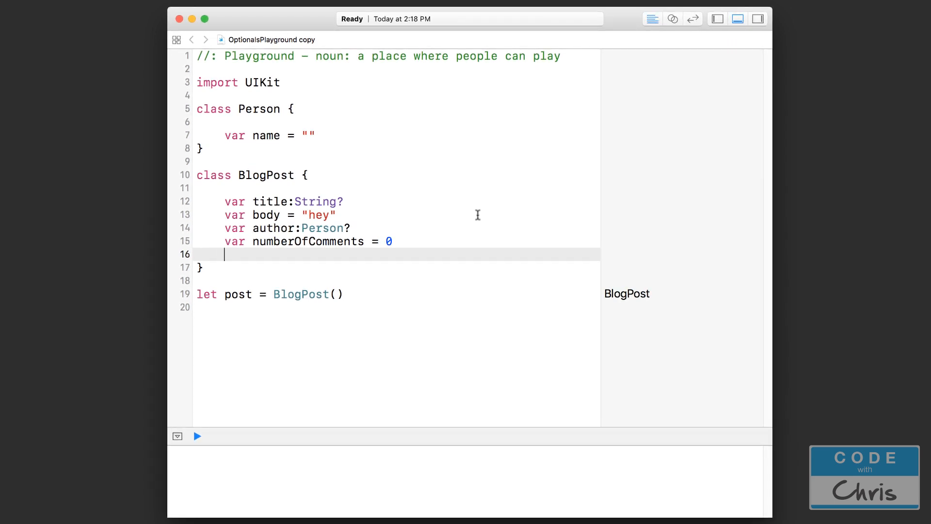
mouse_move(254, 214)
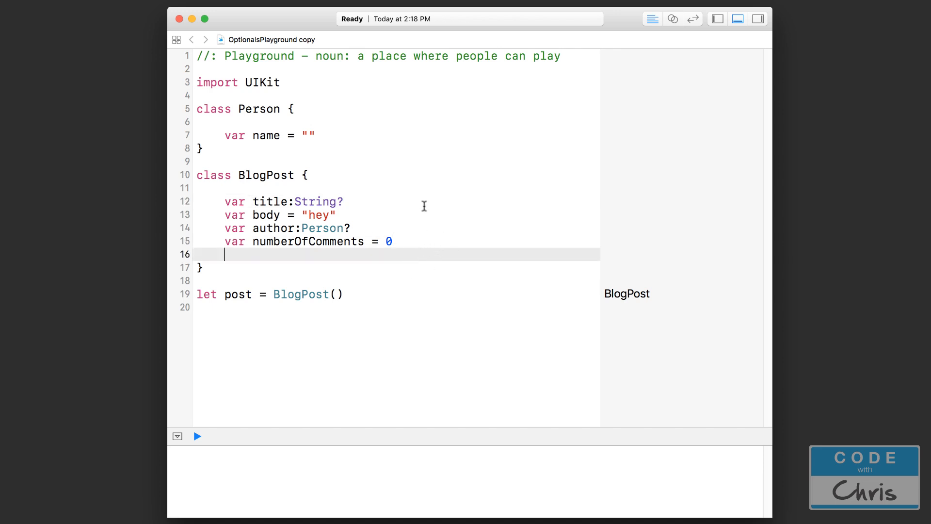
- Make title and author implicitly unwrapped optionals (String!, Person!) in BlogPost
click(382, 201)
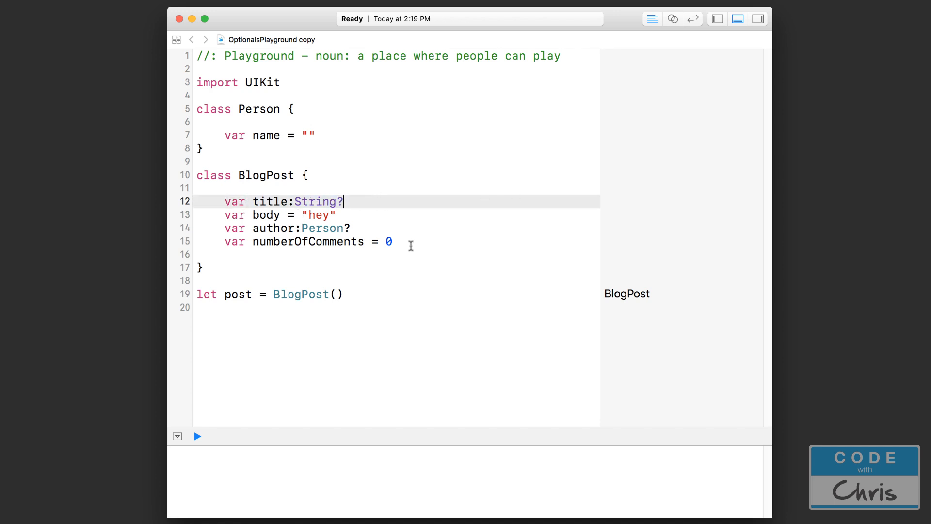
mouse_move(355, 262)
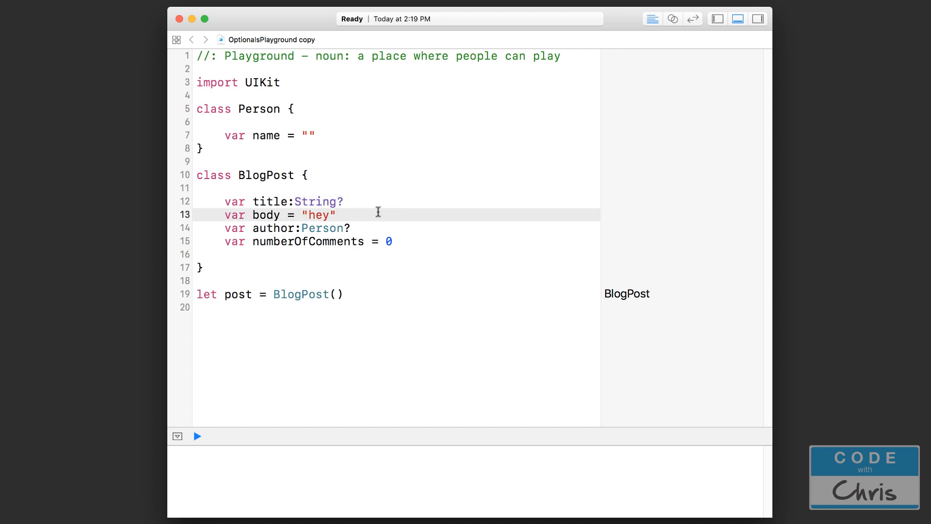
double_click(266, 214)
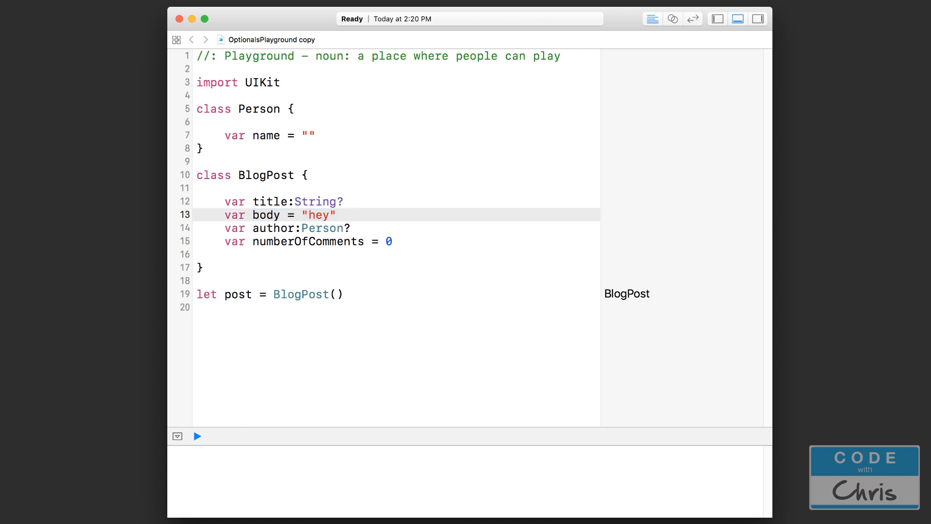
click(337, 214)
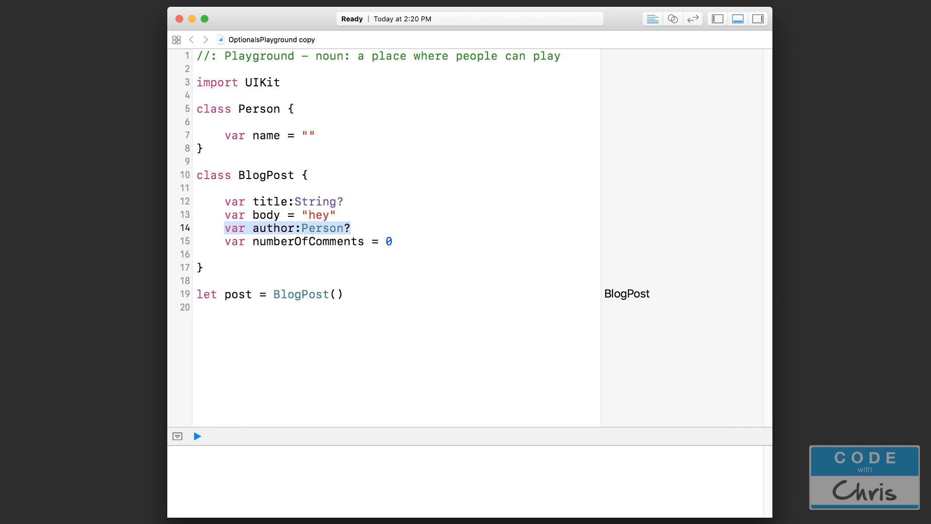
click(350, 228)
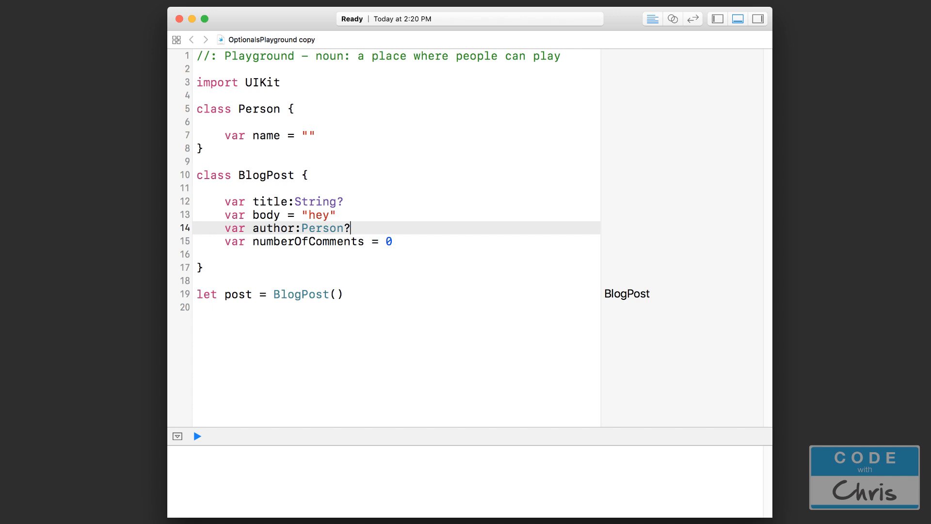
mouse_move(442, 222)
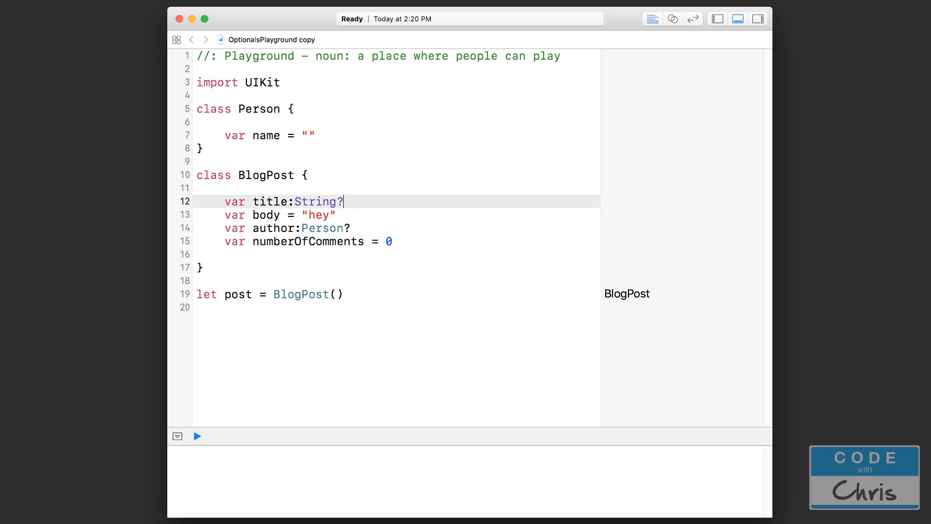
key(backspace)
text(!)
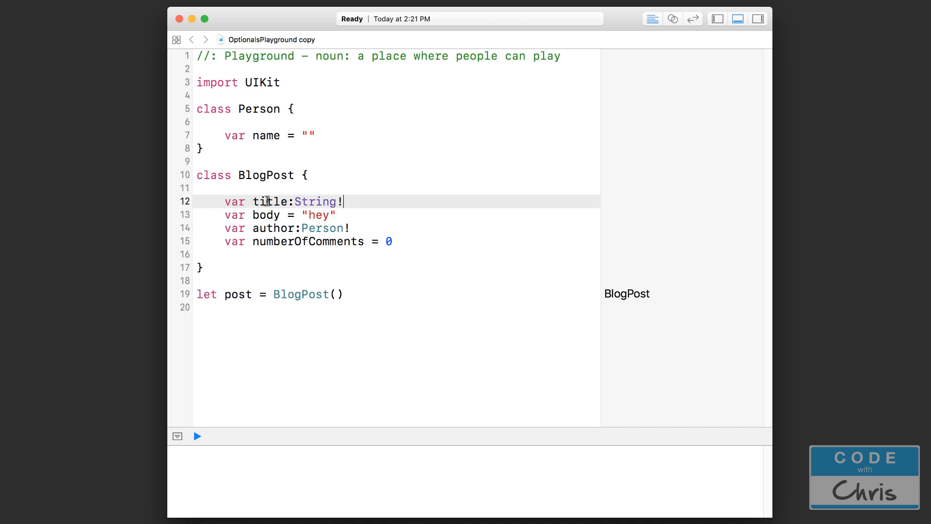
double_click(269, 202)
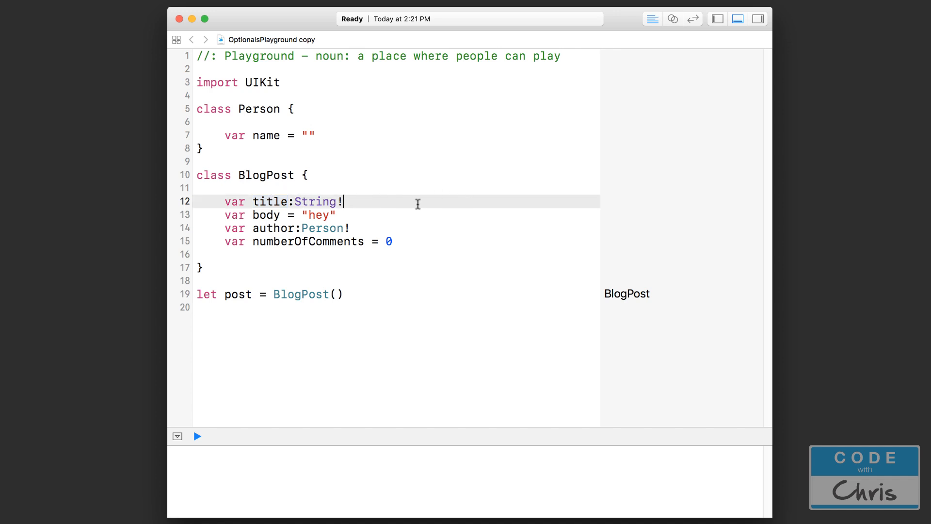
- Add a post.title line below the post, which evaluates to nil
click(361, 308)
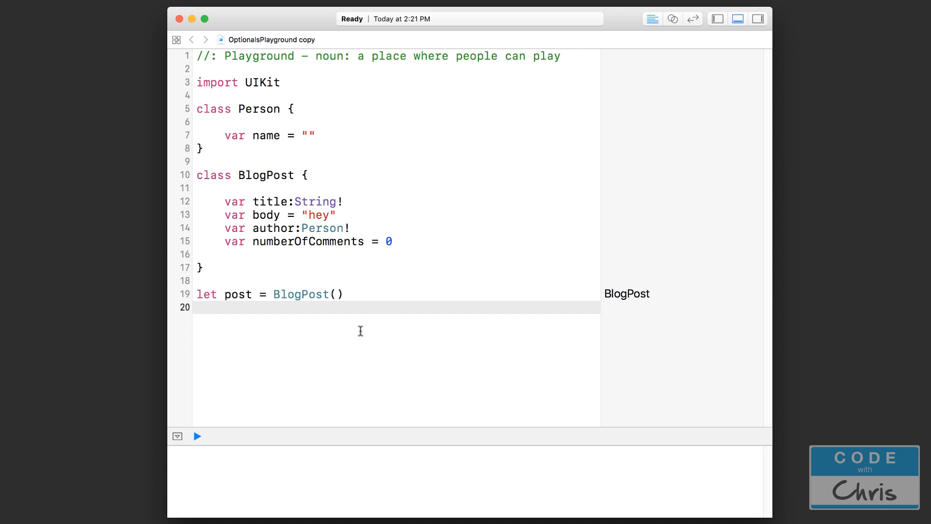
text(pos)
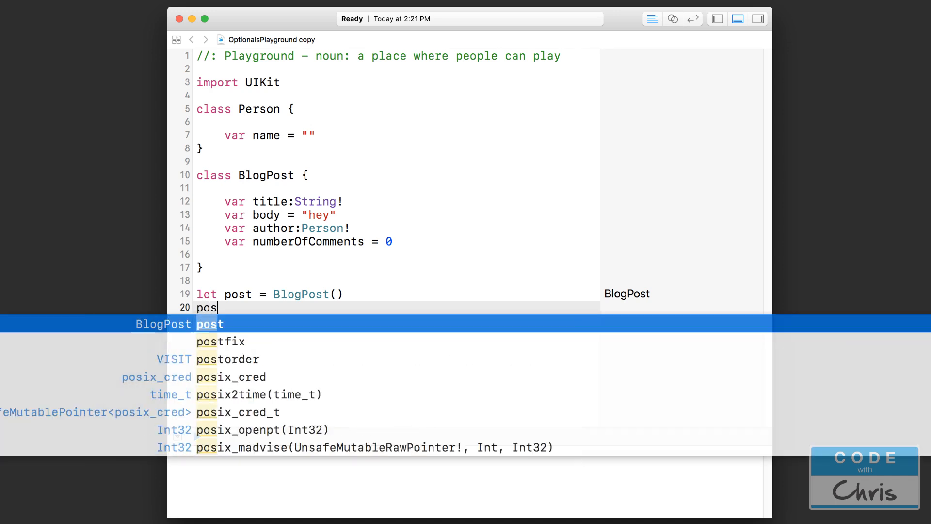
text(t.title)
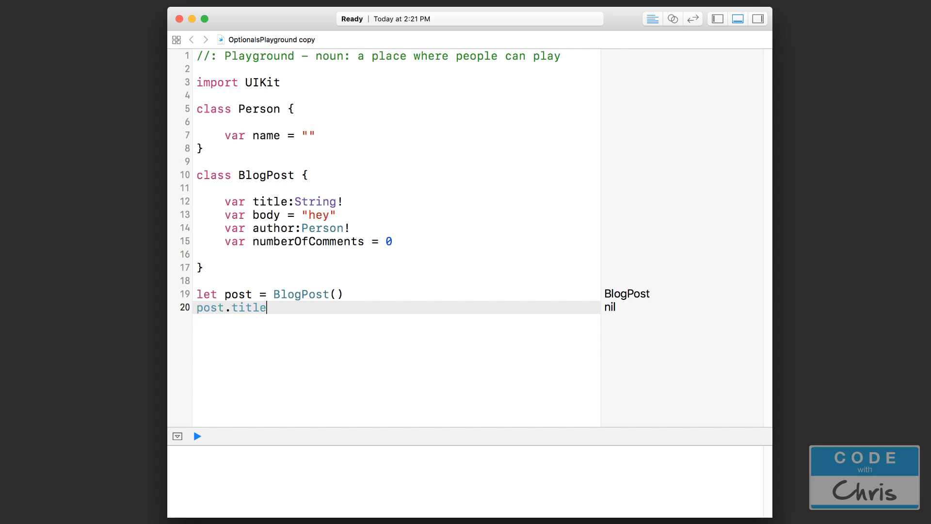
mouse_move(276, 339)
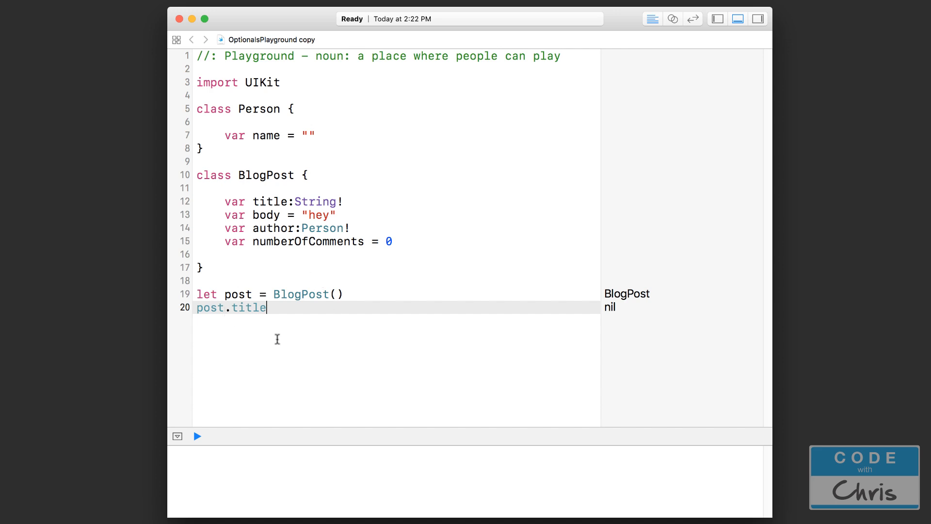
mouse_move(248, 308)
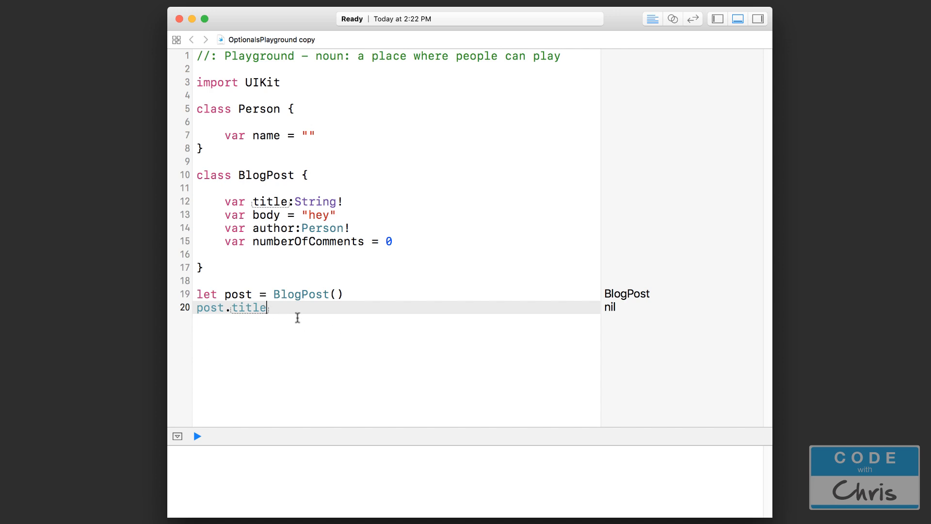
mouse_move(340, 353)
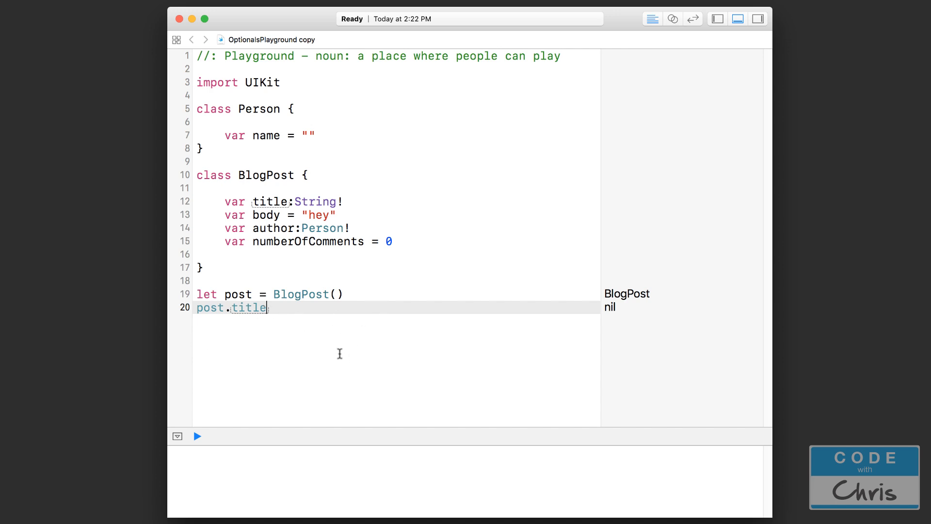
mouse_move(338, 245)
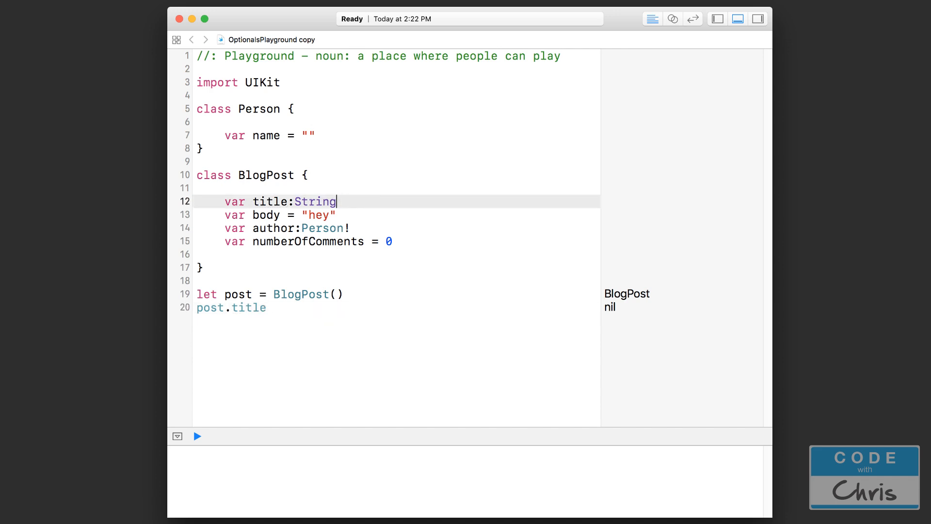
- Add an if let block unwrapping post.title into actualTitle with an explanatory comment
text(?)
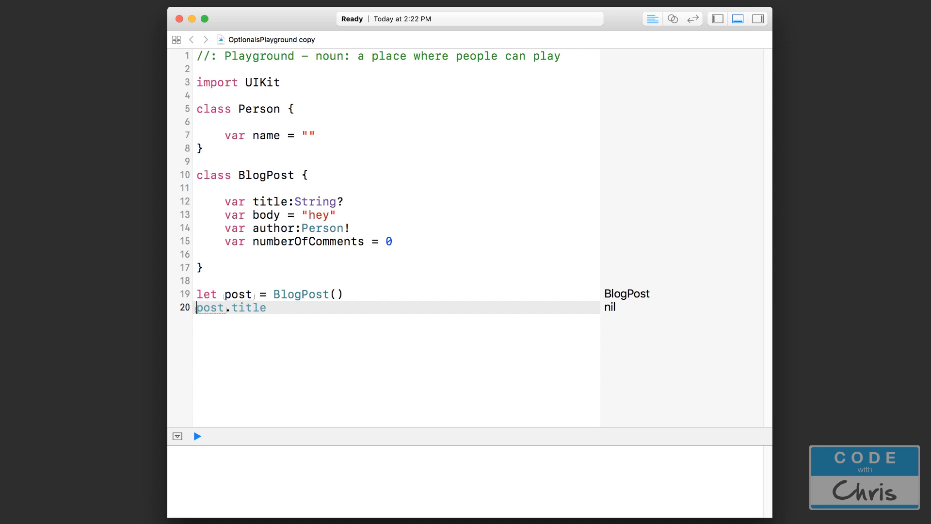
text(if)
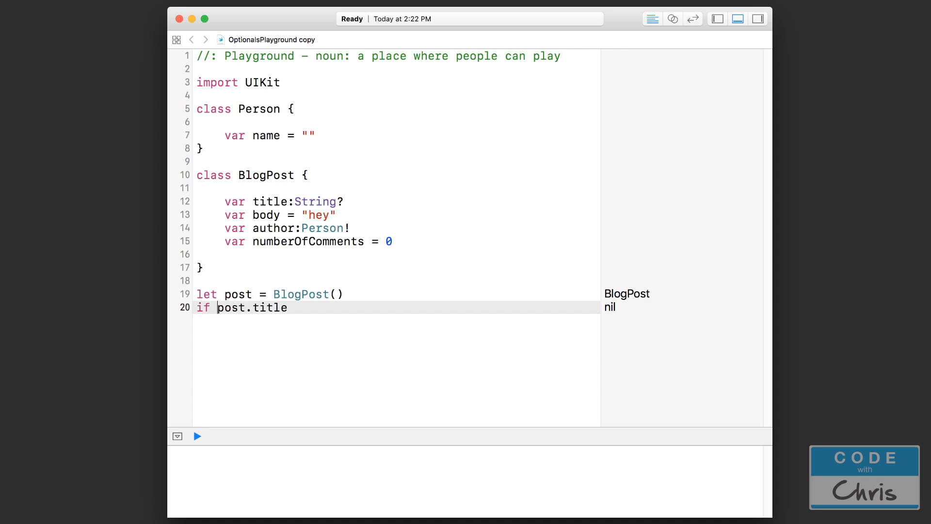
text(let)
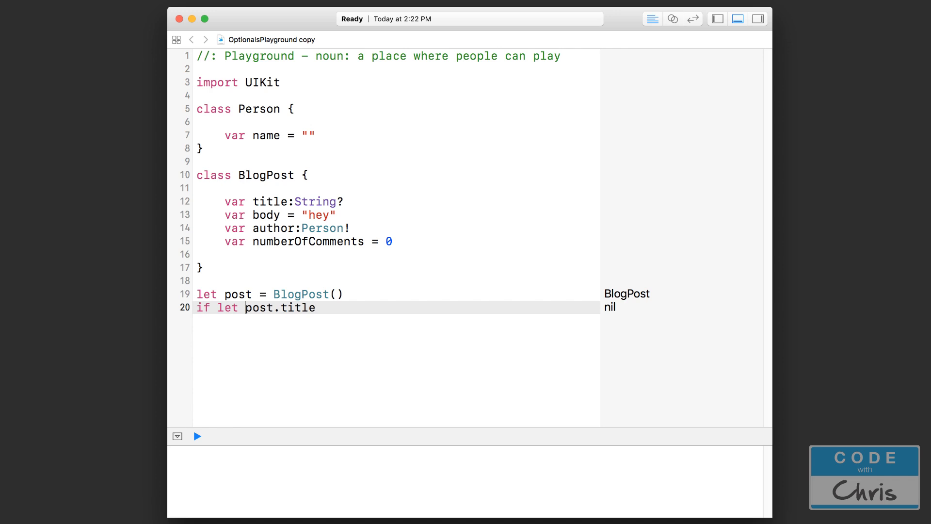
text(actualTitle =)
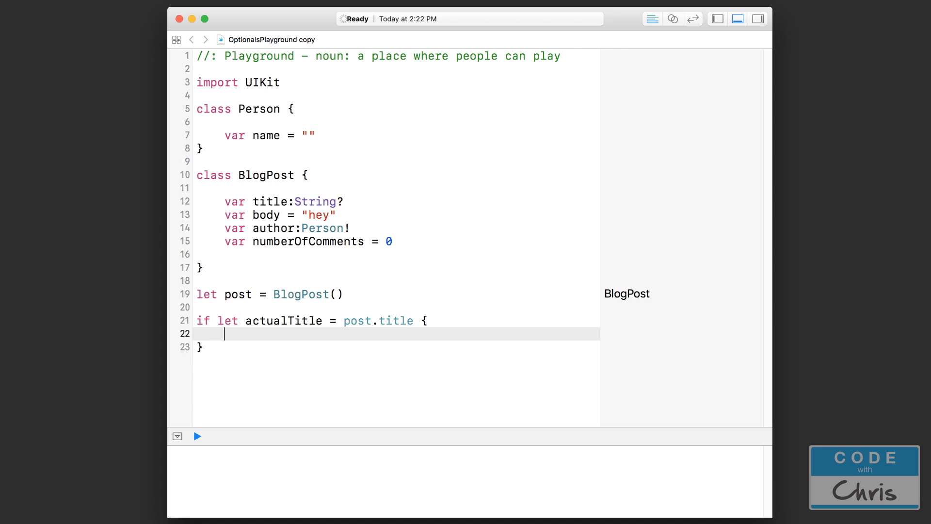
text(// Check if there's a va)
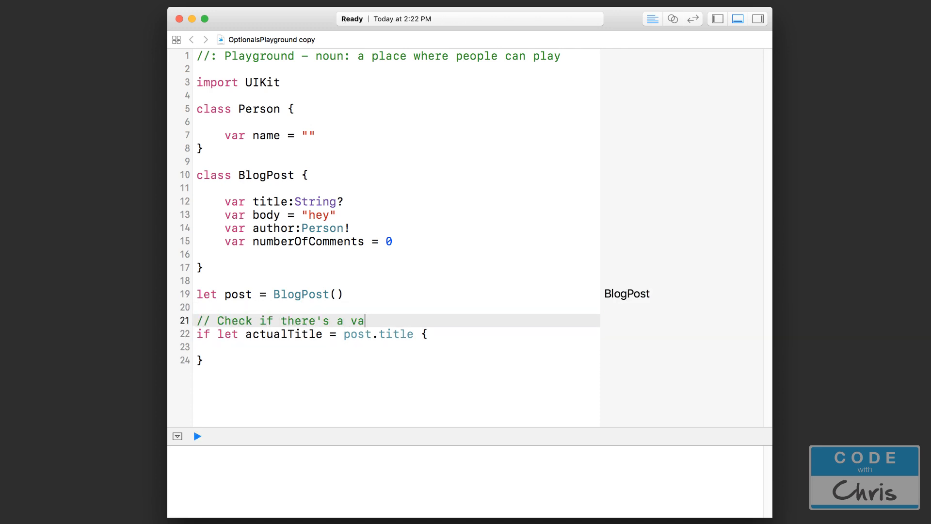
text(lue inside the optional first)
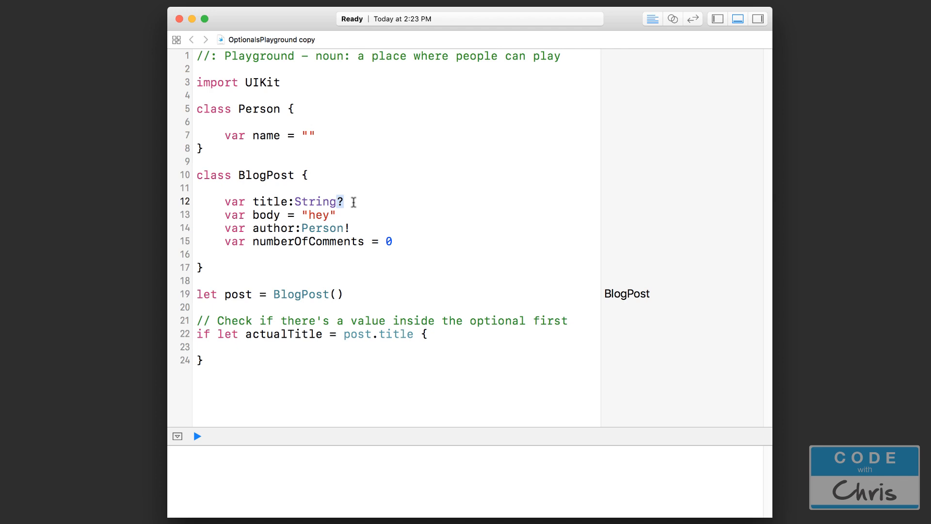
- Change title's type from String? back to String!
double_click(291, 202)
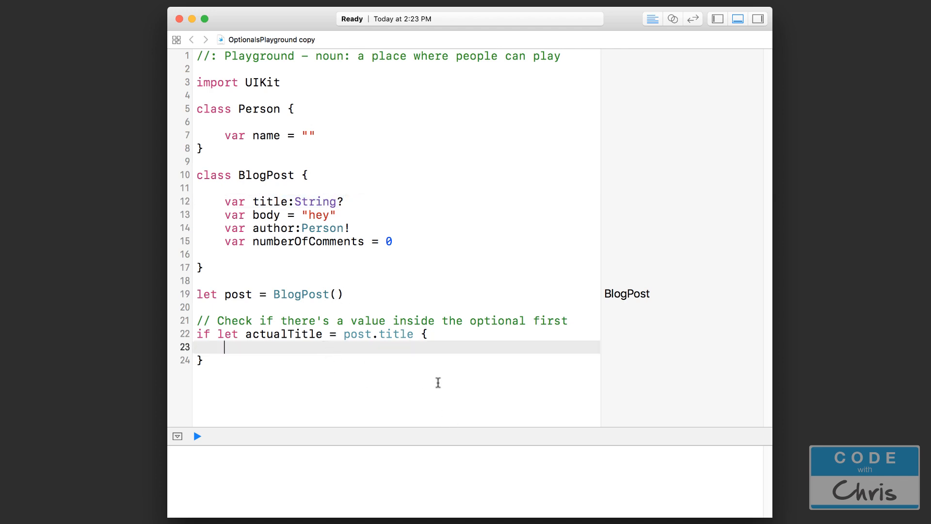
click(346, 201)
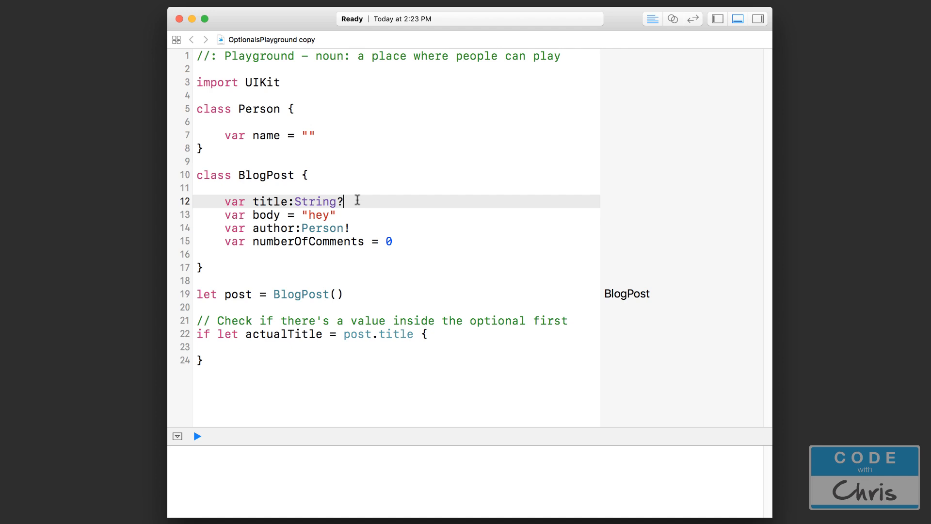
key(BackSpace)
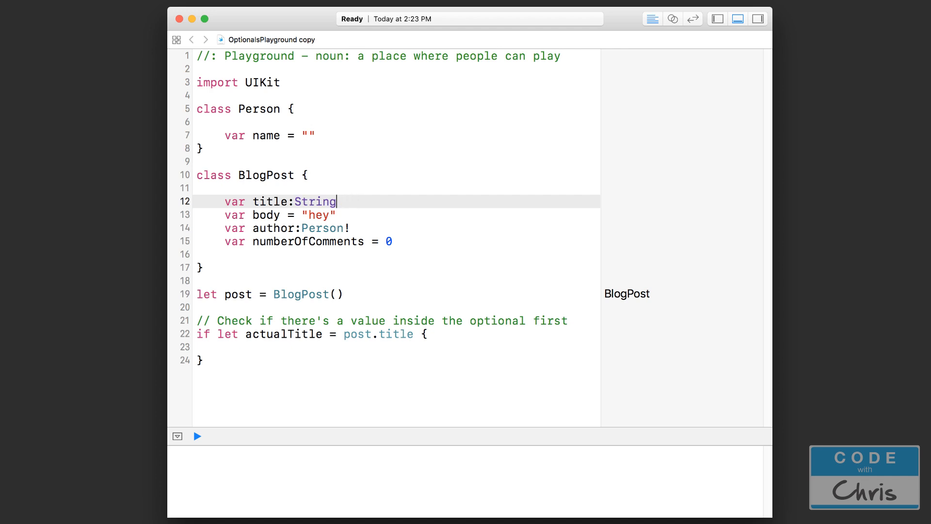
text(!)
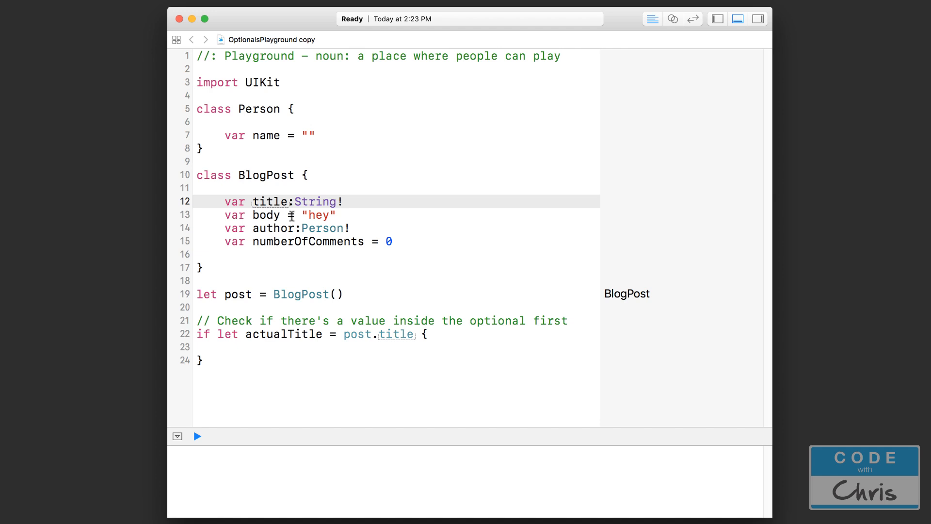
mouse_move(348, 196)
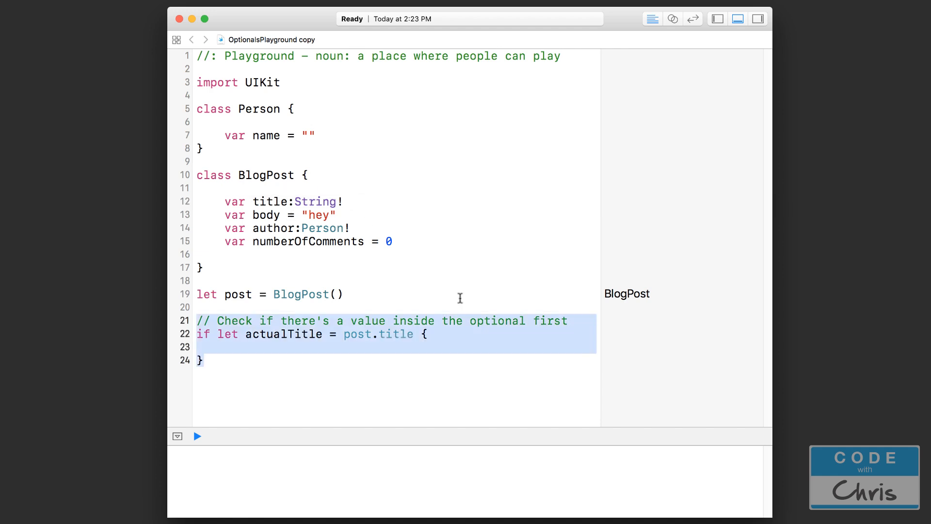
mouse_move(397, 241)
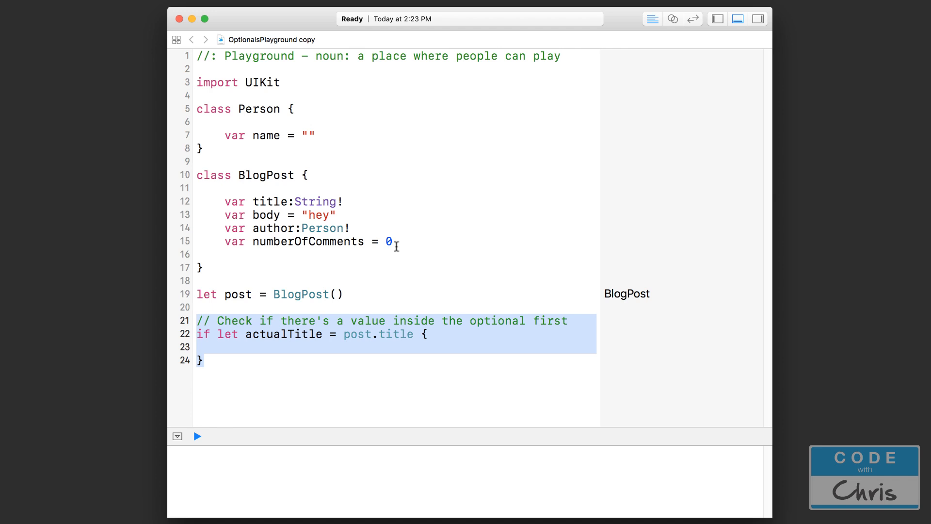
mouse_move(252, 202)
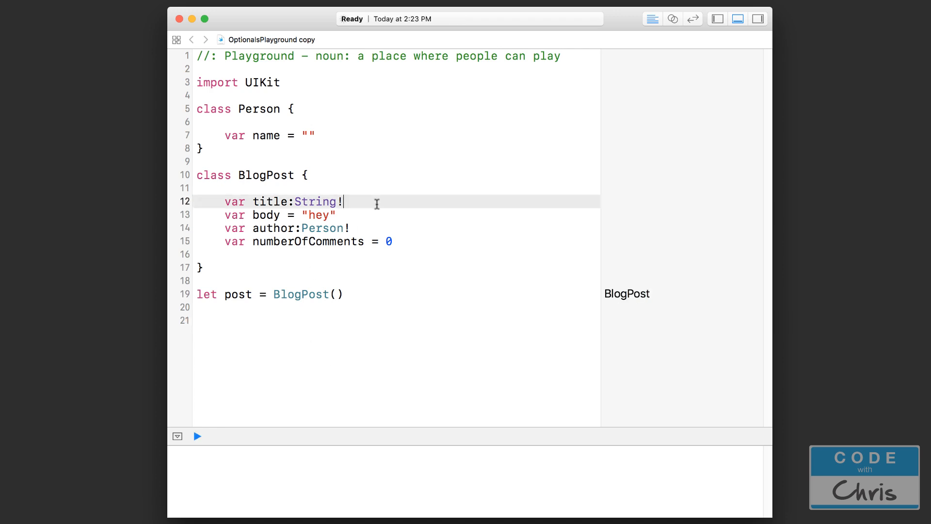
- Make title a plain non-optional String so the playground reports errors
key(Backspace)
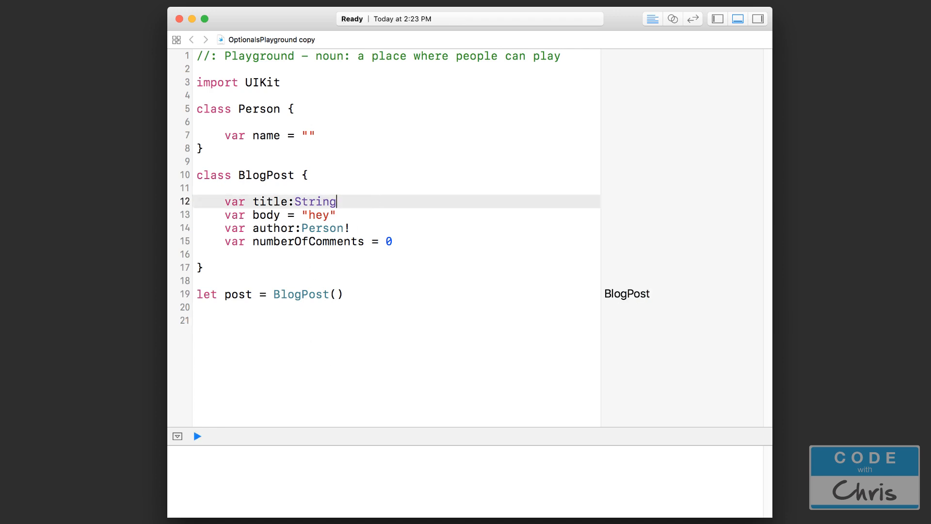
click(196, 435)
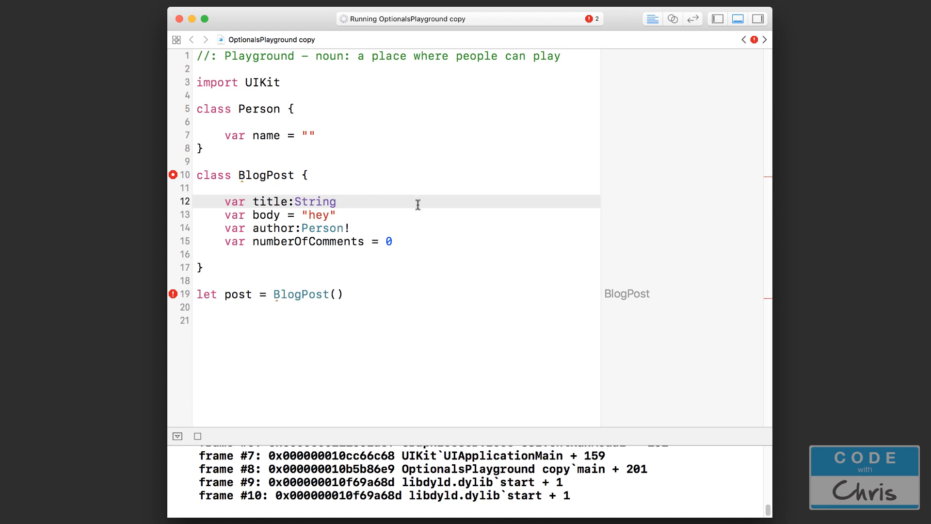
- Make author a non-optional Person and add an empty init() inside BlogPost
click(337, 202)
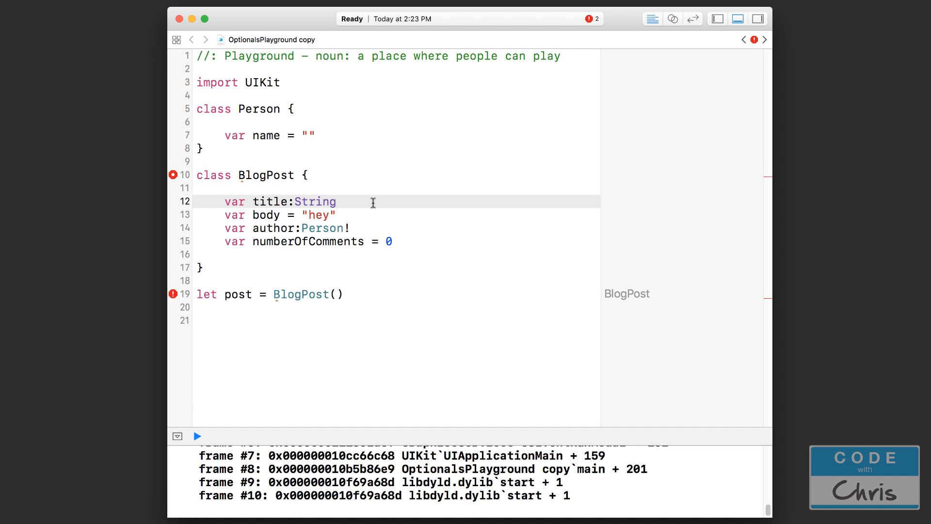
mouse_move(279, 256)
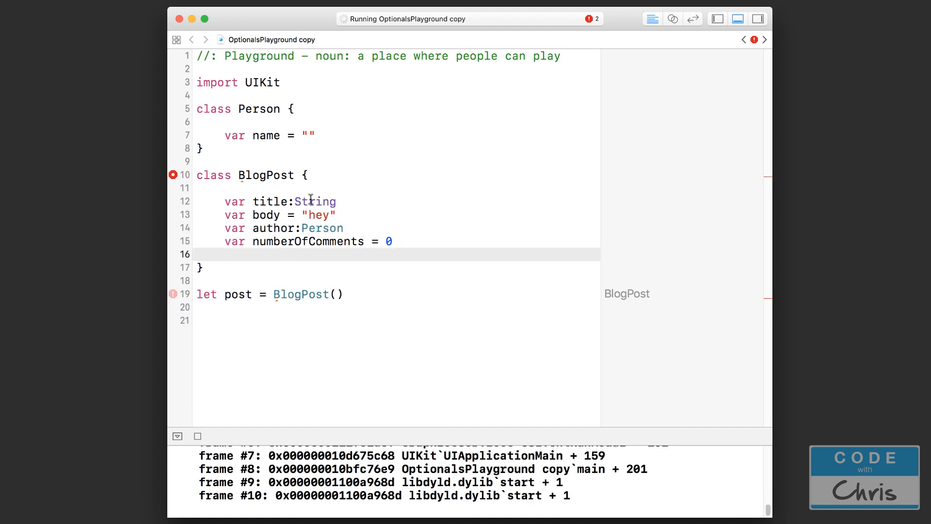
click(295, 228)
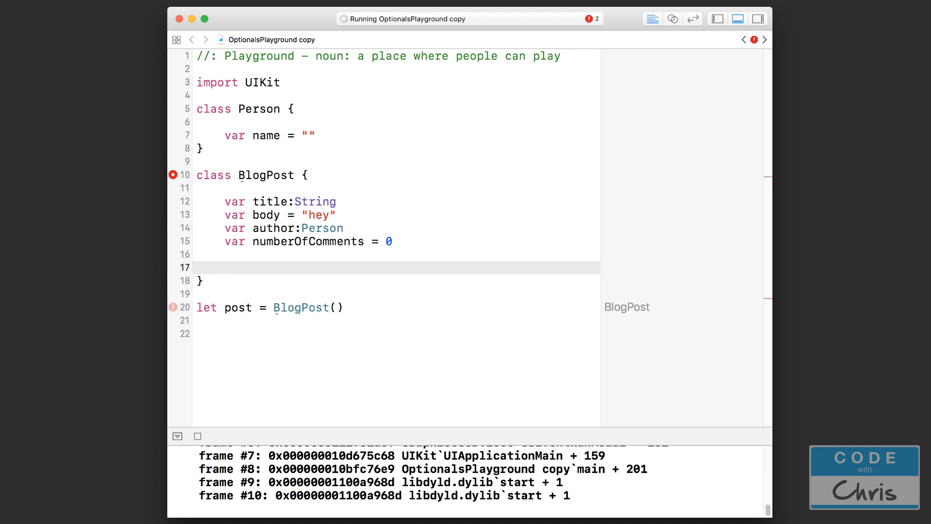
text(init() {)
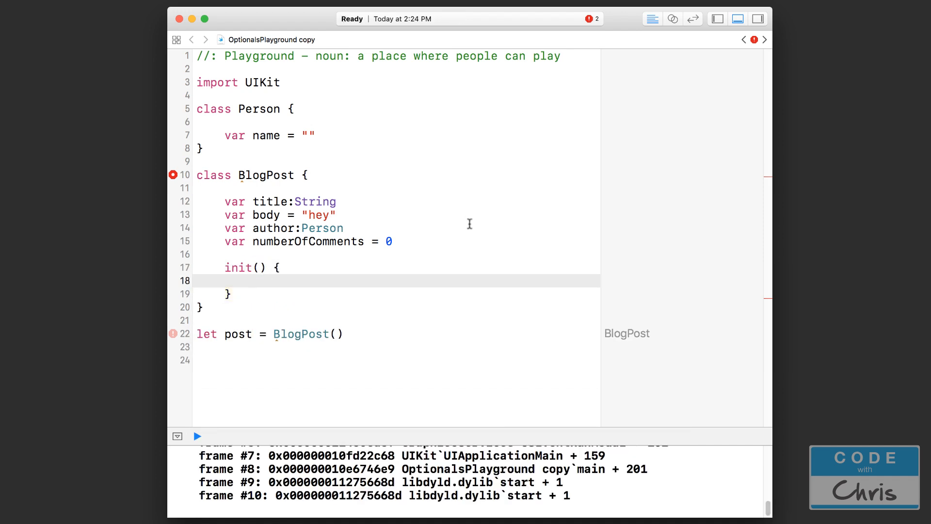
click(197, 436)
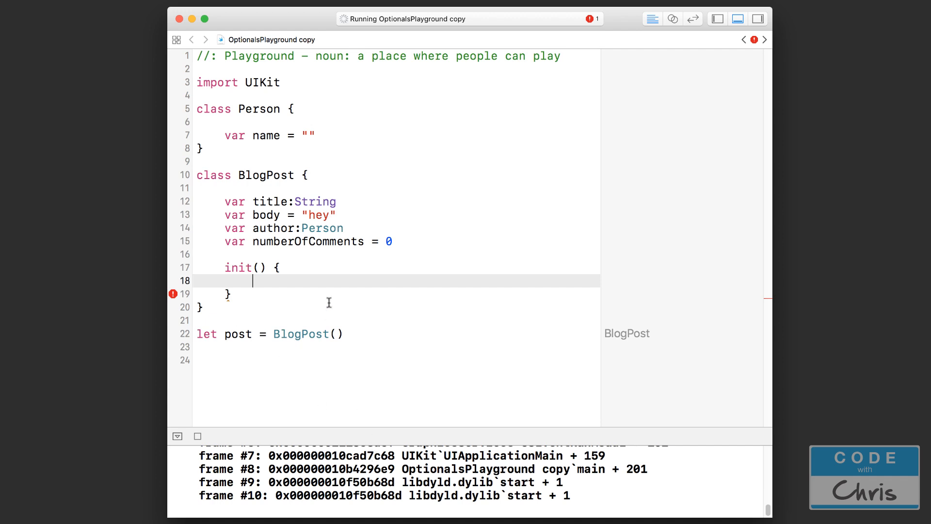
- In init(), set title to "My Title" and author to Person(), clearing the errors
text(title = ")
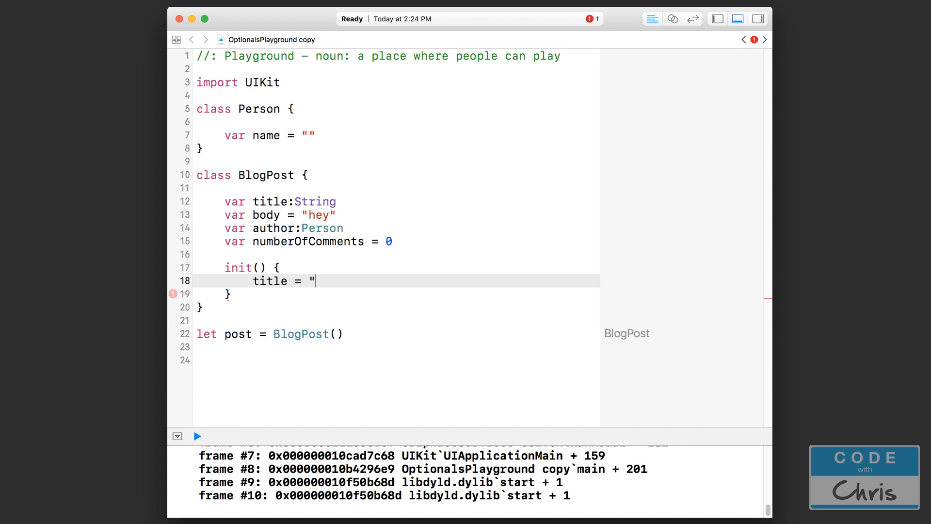
text(My Title")
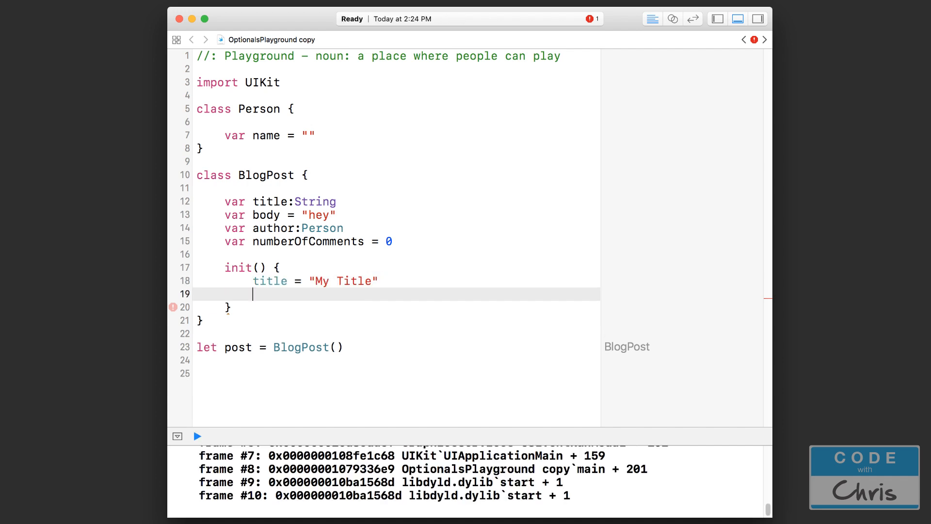
text(author =)
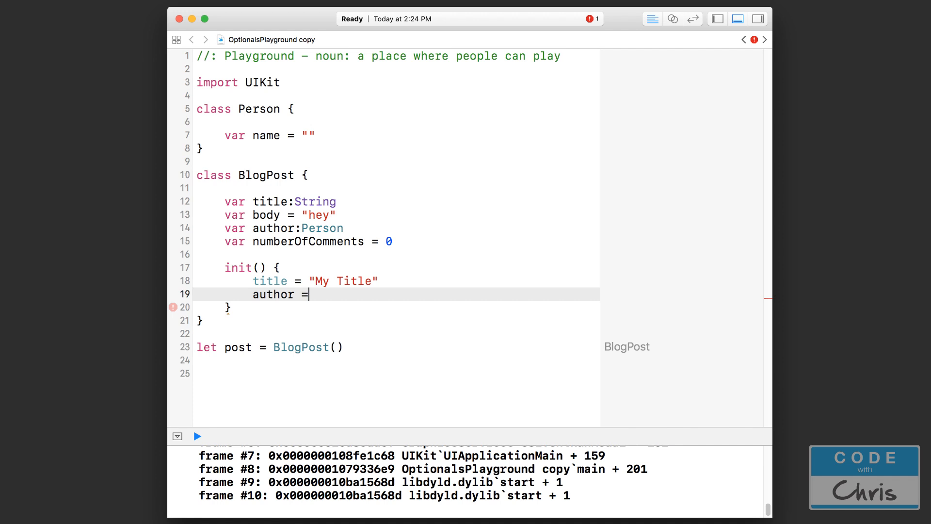
text(Person())
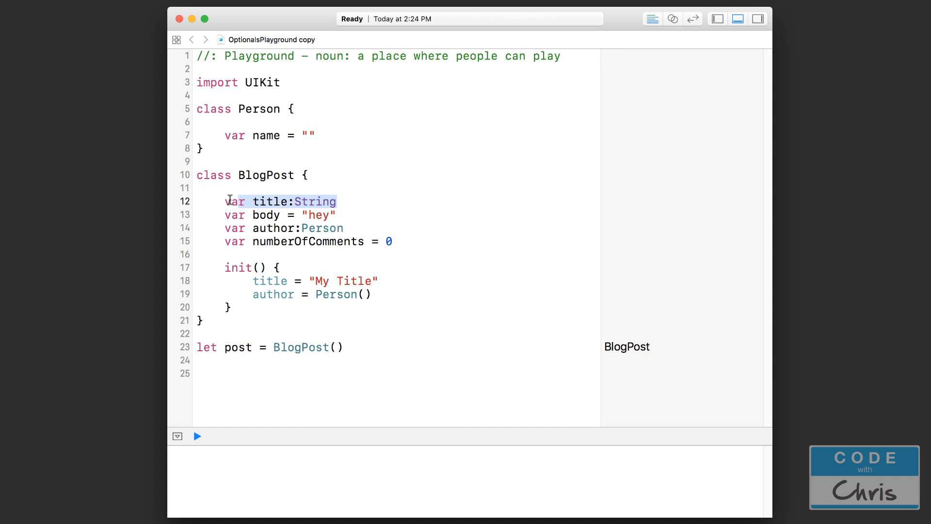
click(337, 201)
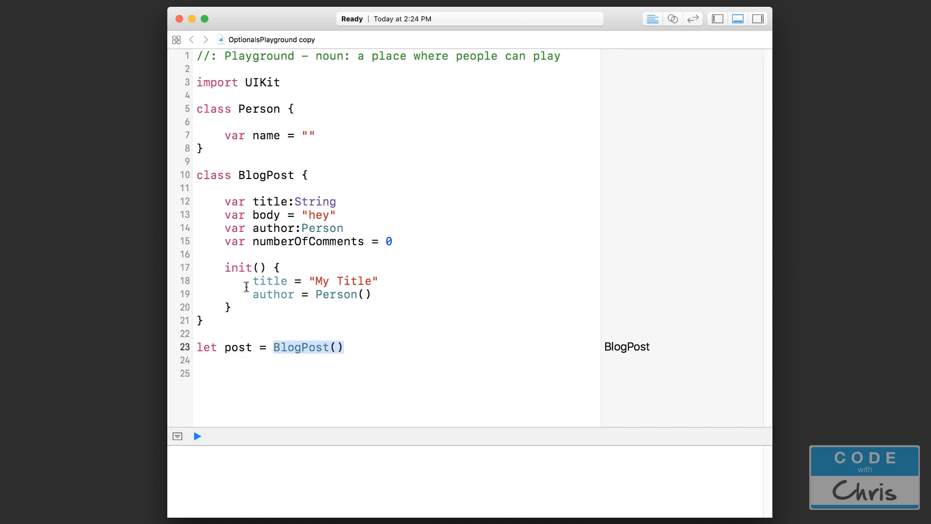
drag(245, 281, 380, 294)
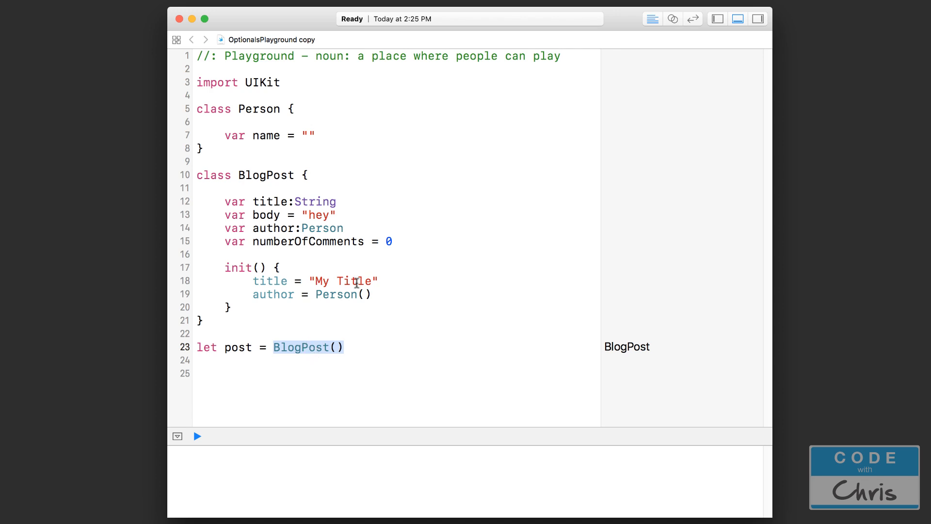
click(240, 267)
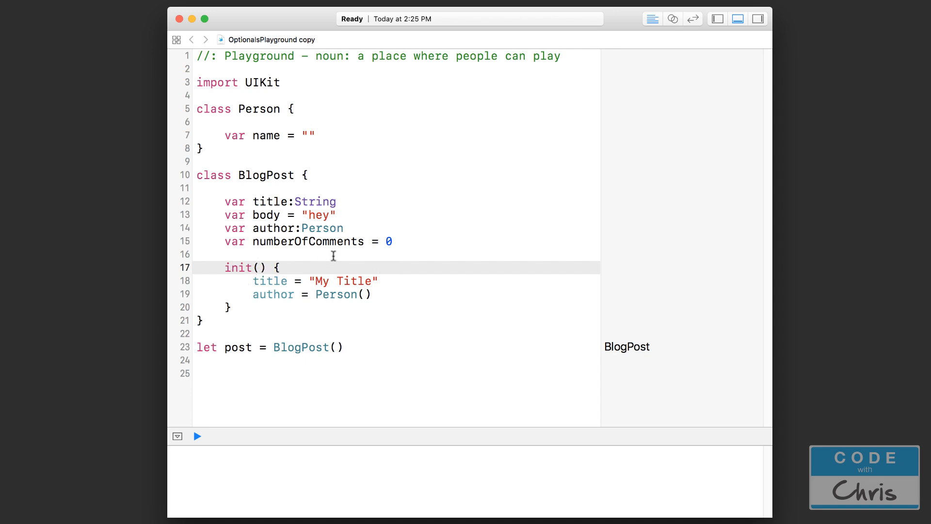
mouse_move(296, 265)
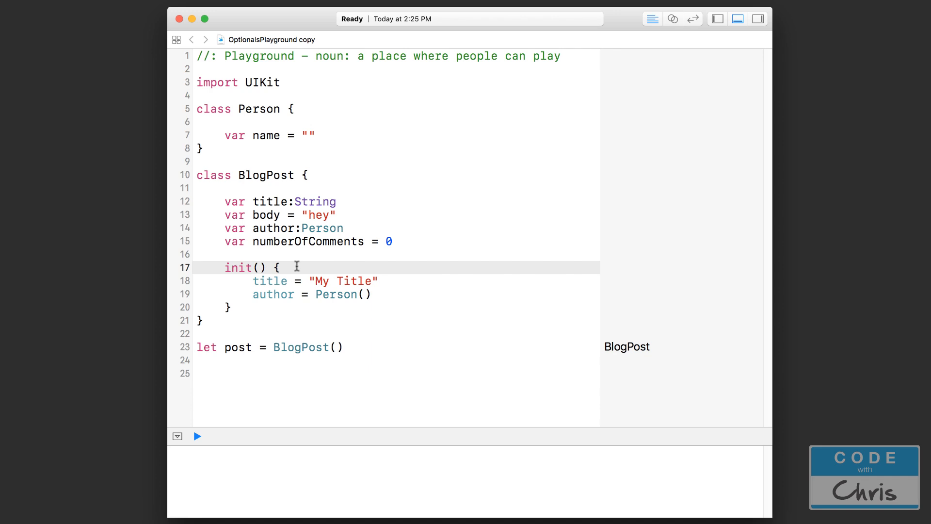
double_click(269, 280)
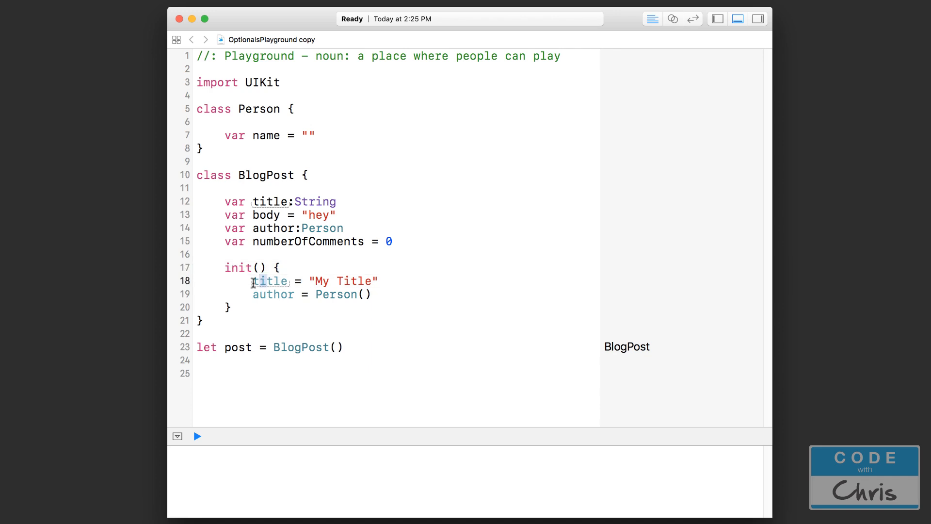
drag(252, 282, 372, 294)
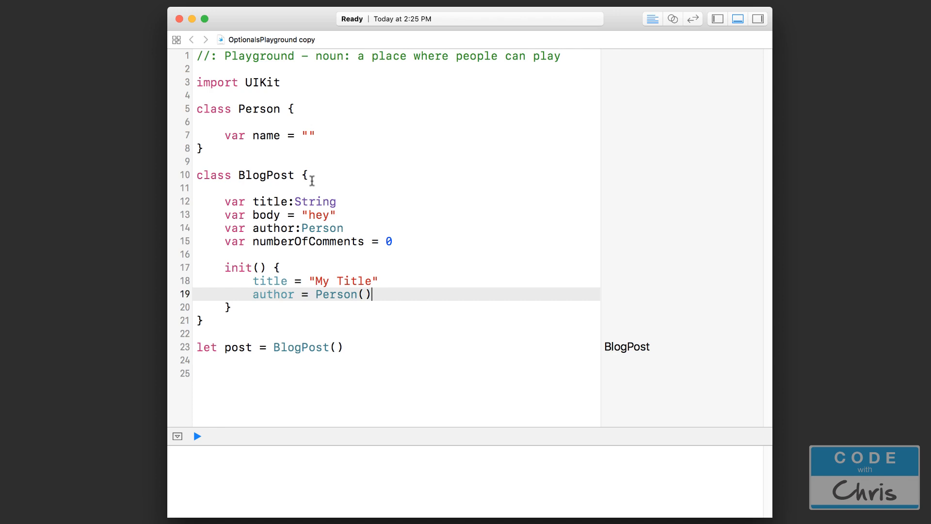
mouse_move(363, 224)
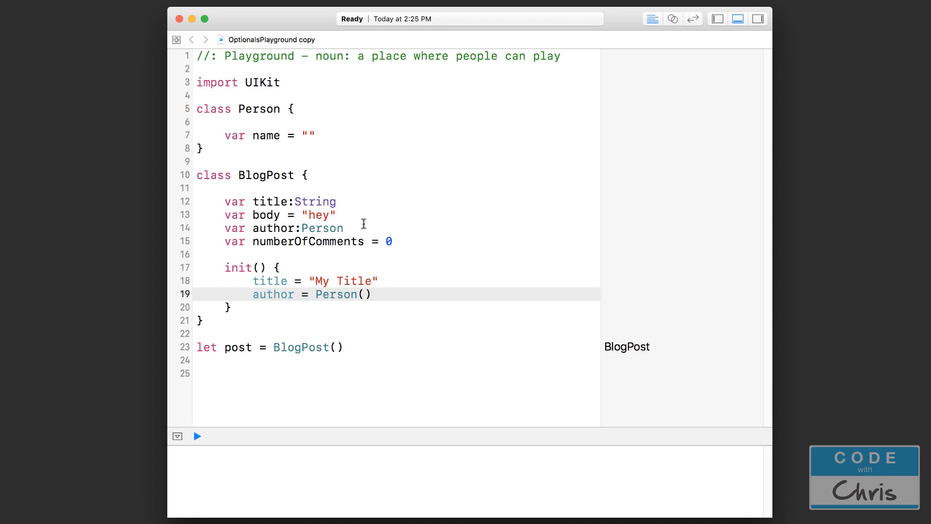
- Add convenience init(customTitle: String) below init(), starting its body with self.init()
click(231, 307)
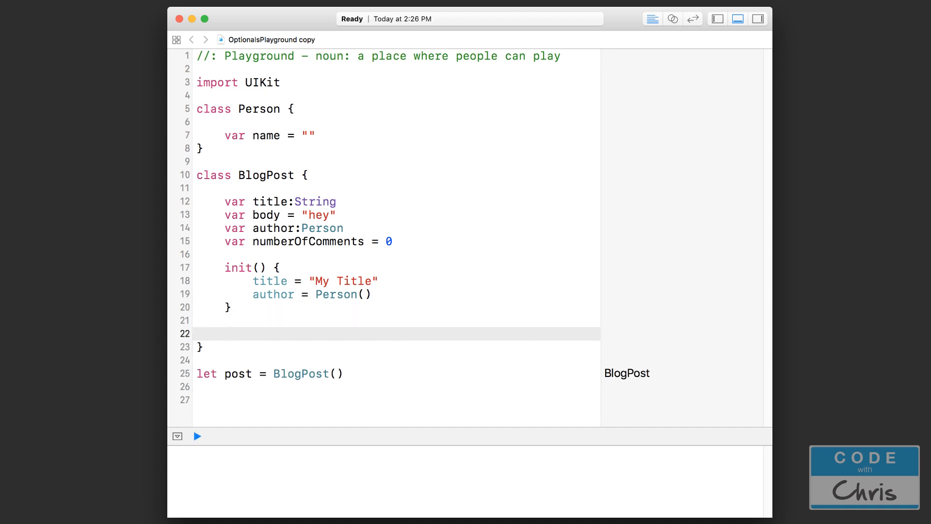
text(convenience init()
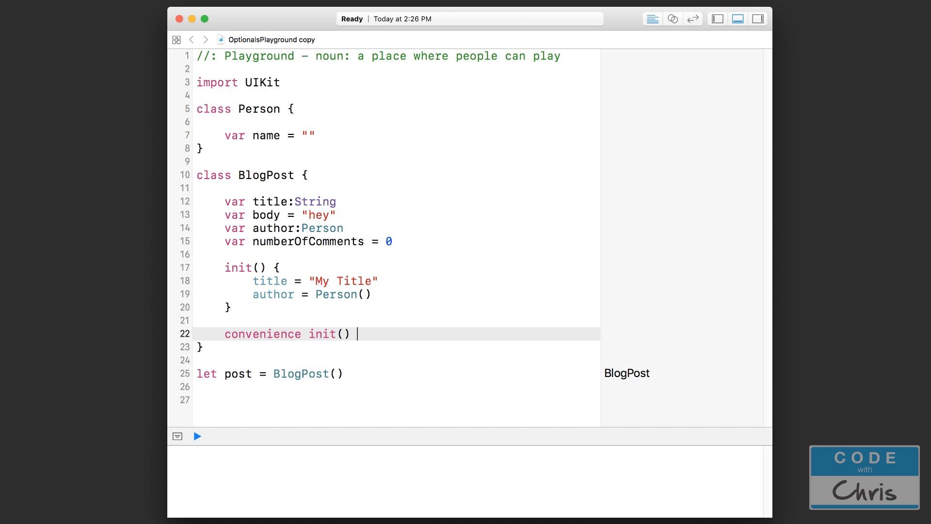
text({)
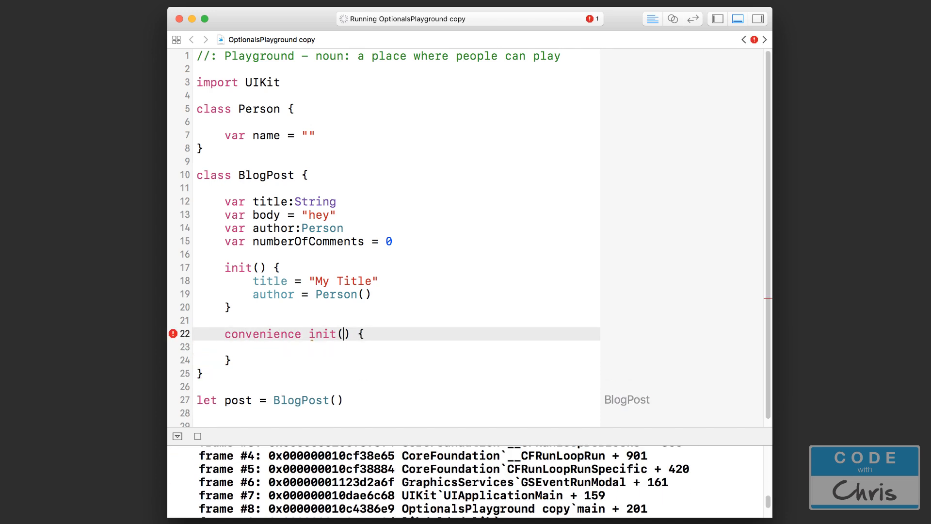
text(c)
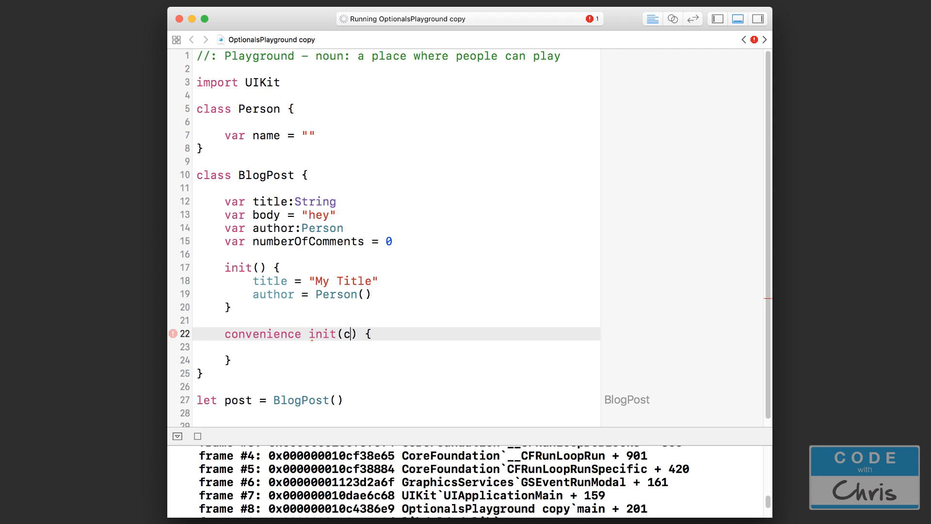
text(ustomTitle:)
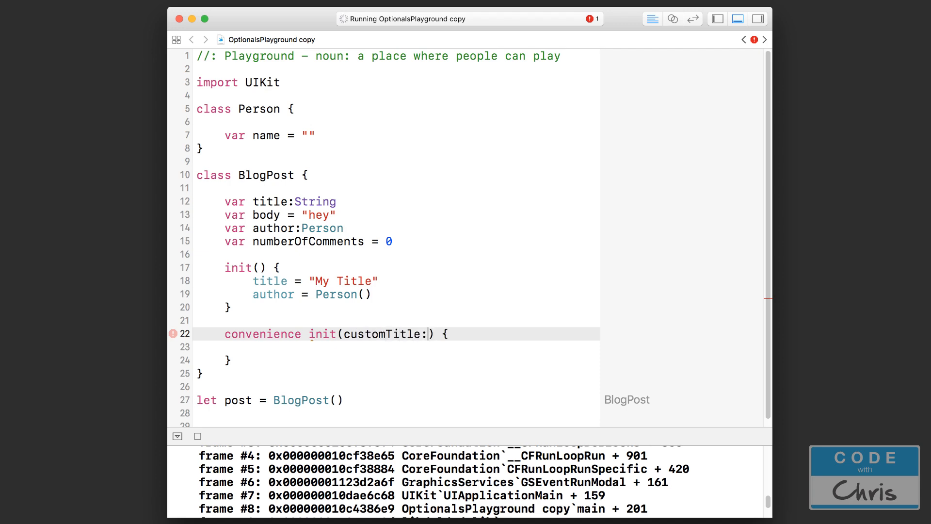
text(String)
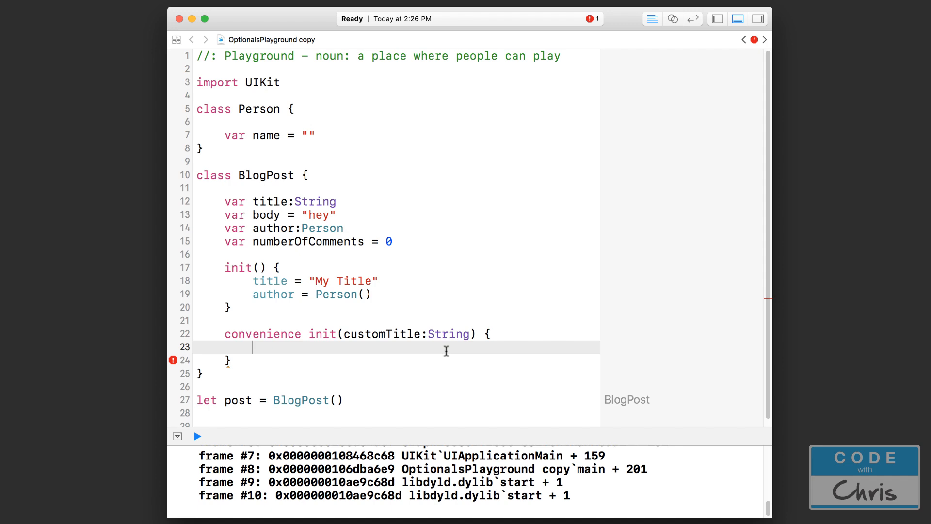
text(self.init()
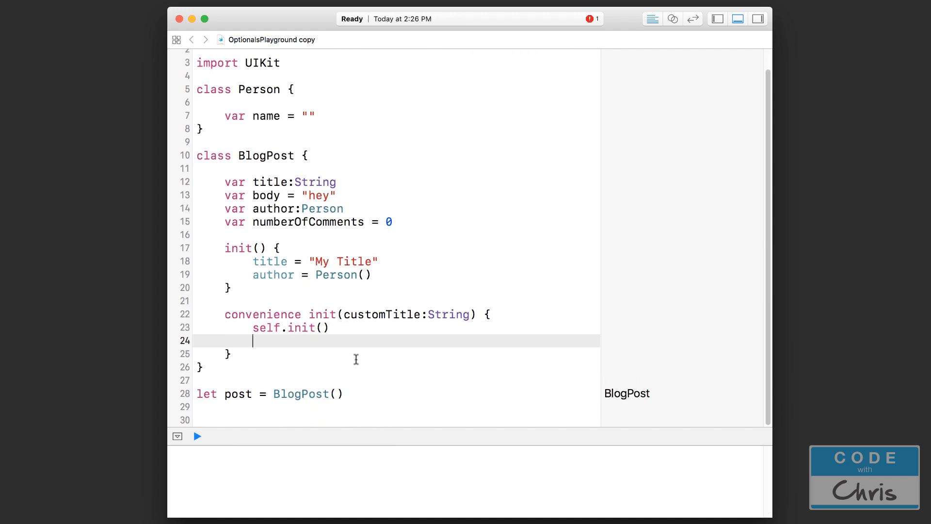
- In the convenience init, set title = customTitle after self.init()
text(t)
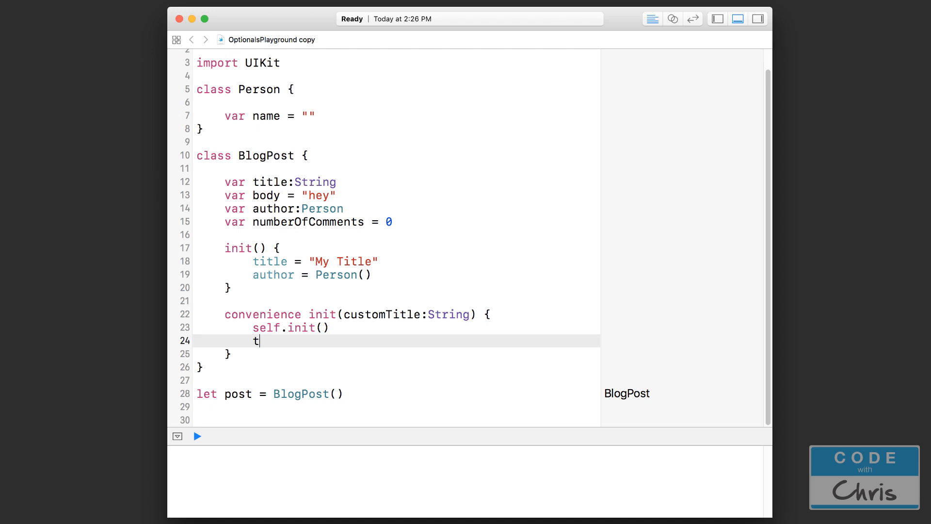
text(itle = customTitle)
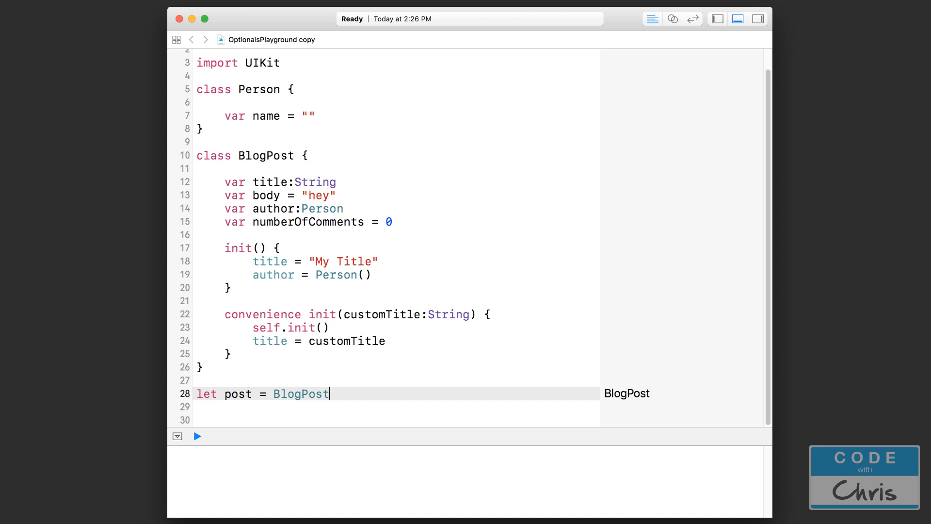
text(()
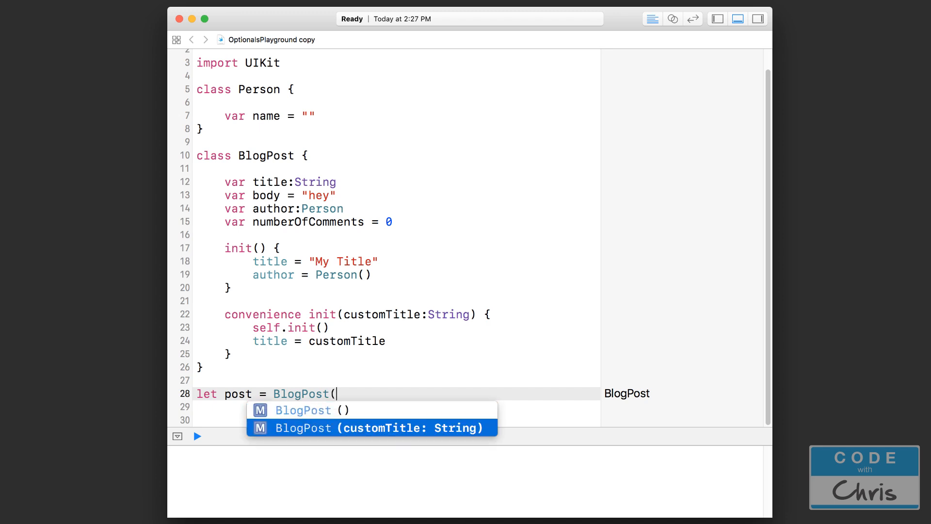
- Create post with BlogPost(customTitle: "A Custom Title")
click(371, 427)
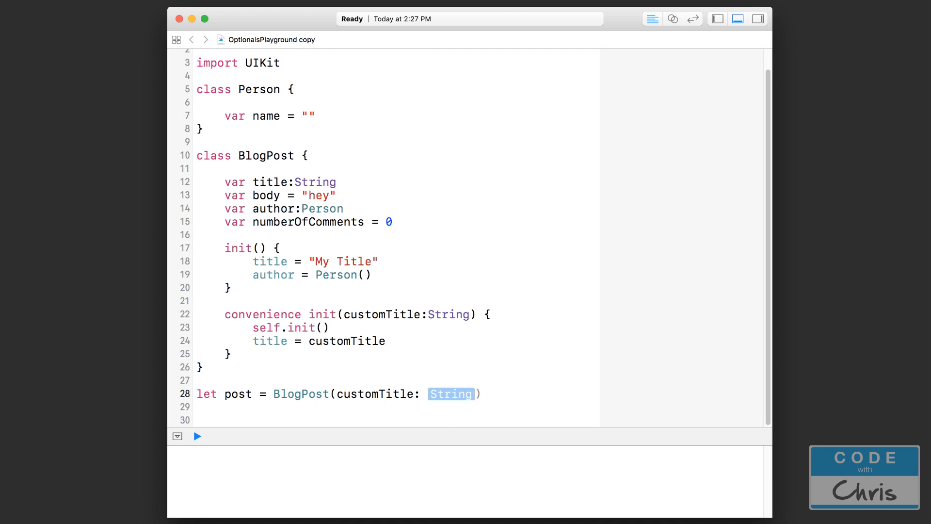
text("A C)
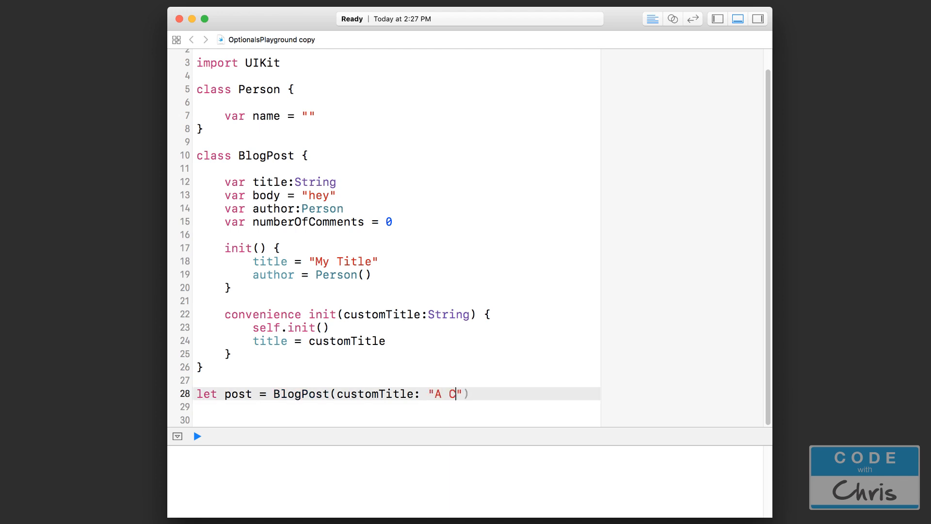
text(ustom Title)
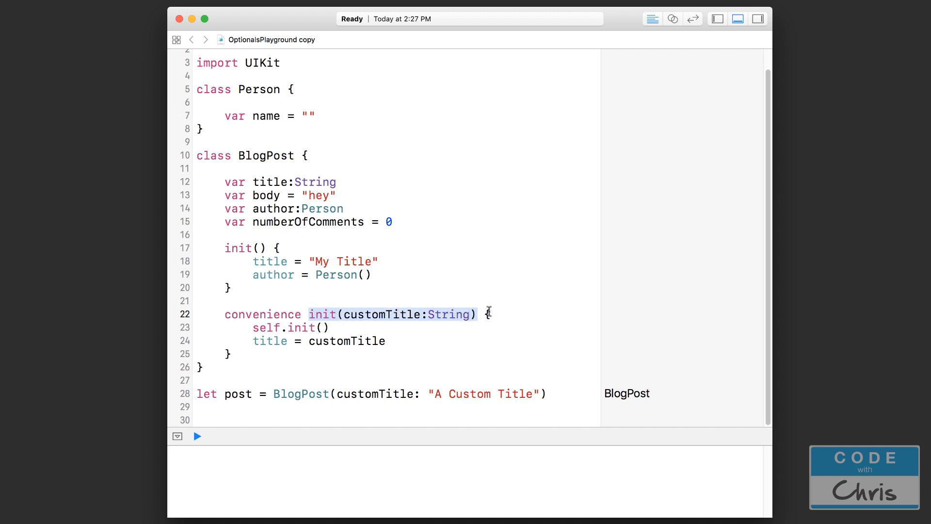
mouse_move(255, 314)
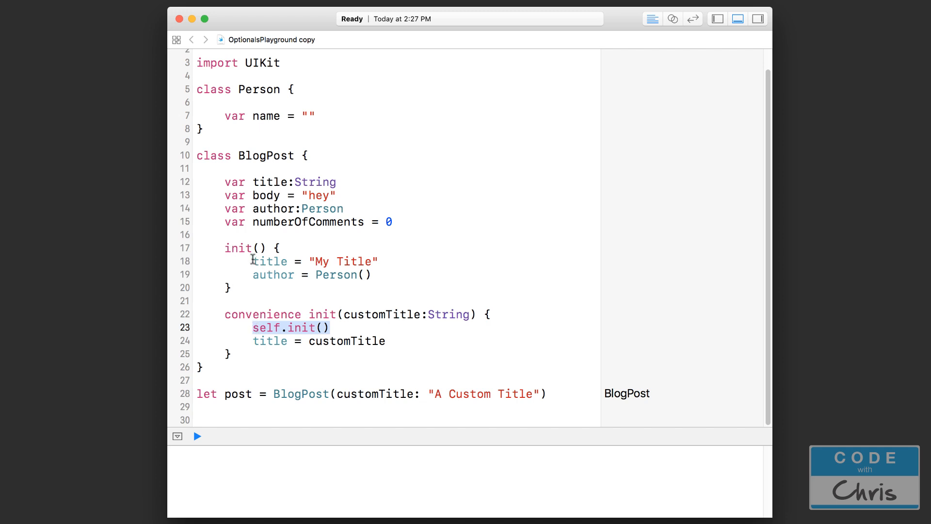
drag(251, 261, 372, 274)
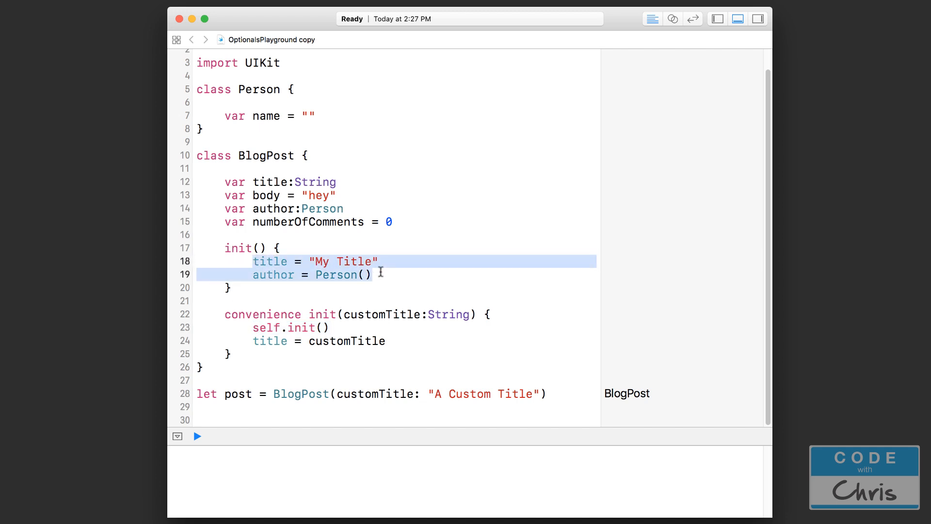
mouse_move(343, 180)
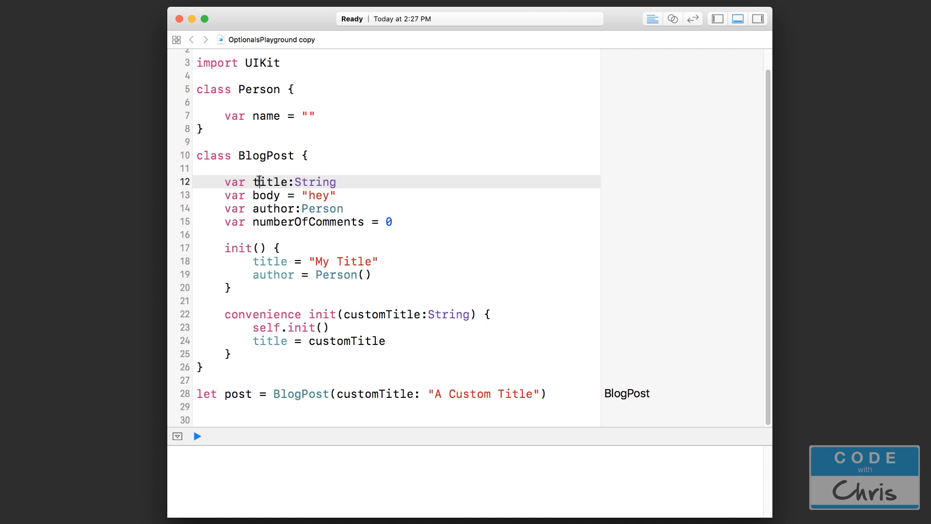
click(272, 208)
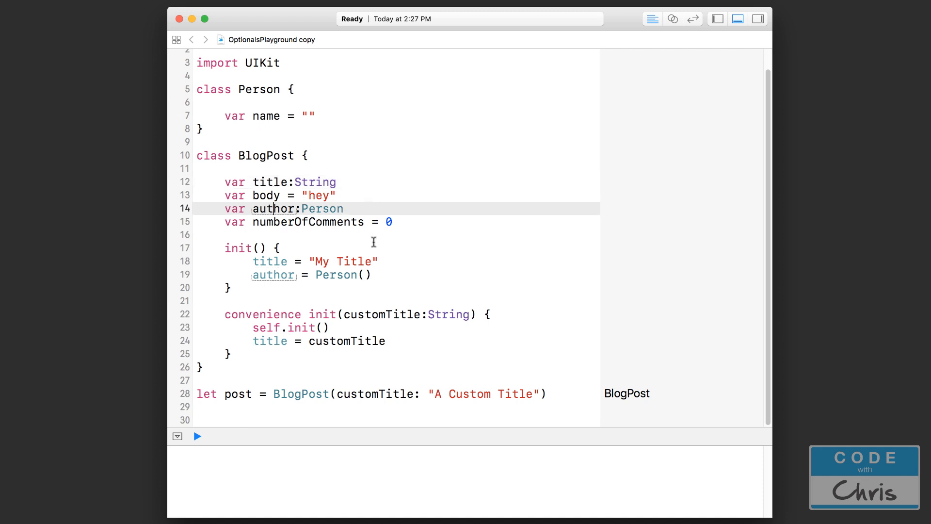
mouse_move(396, 276)
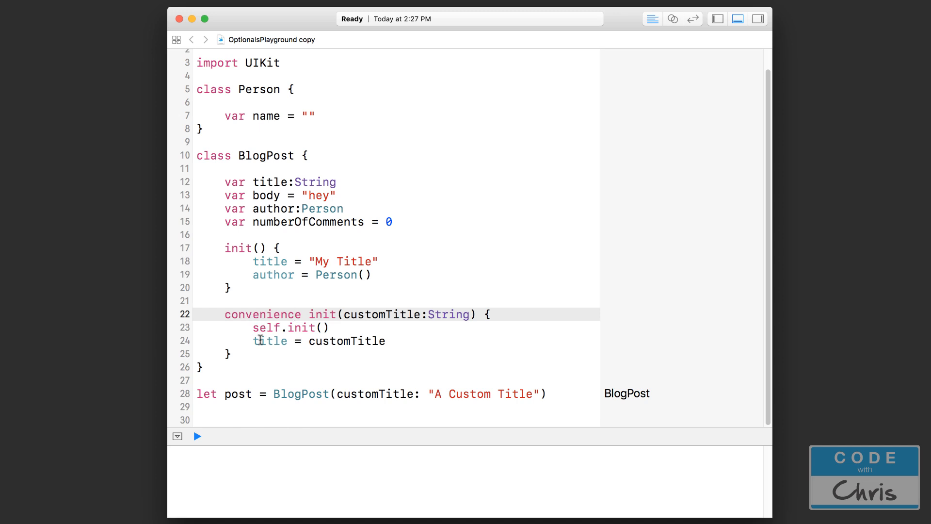
mouse_move(279, 373)
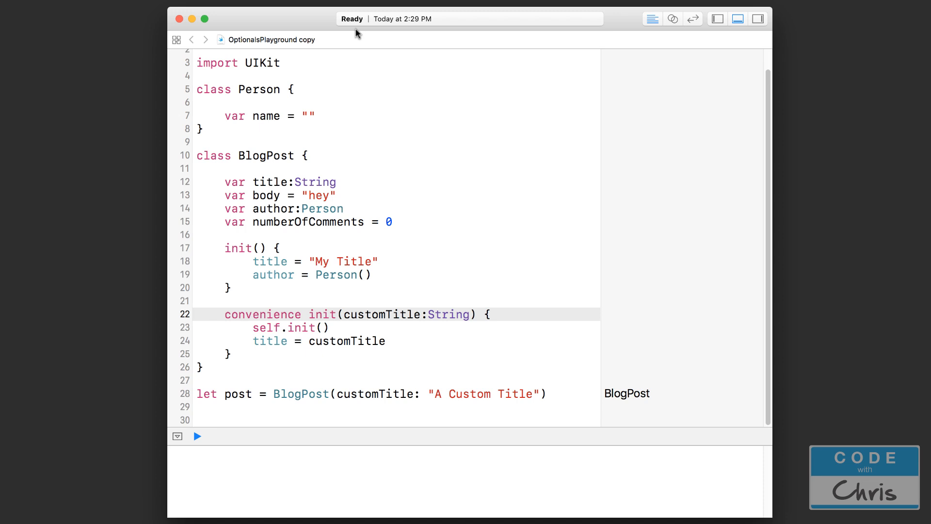
mouse_move(415, 272)
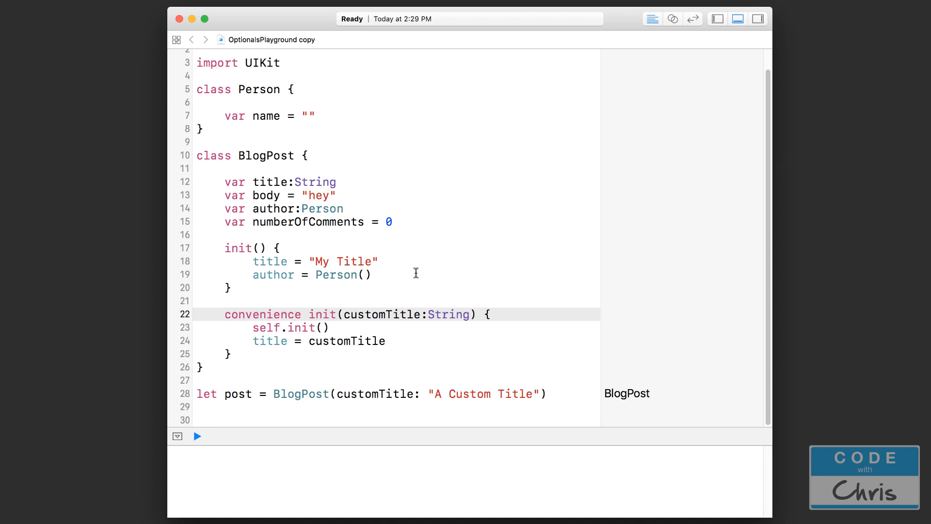
mouse_move(408, 271)
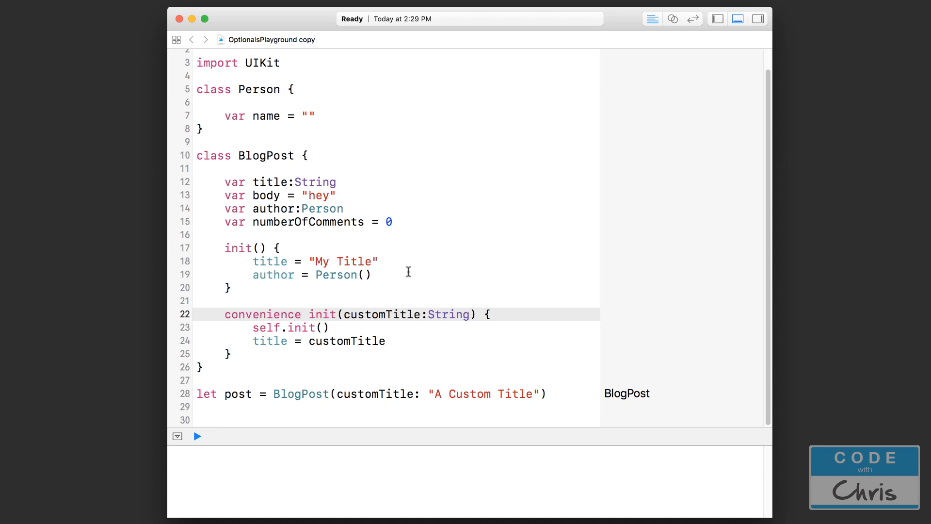
mouse_move(420, 324)
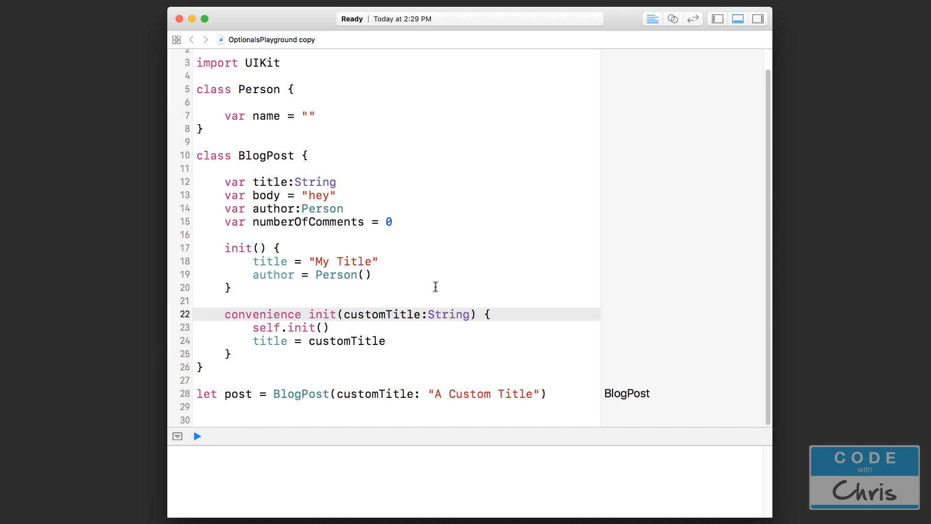
click(295, 314)
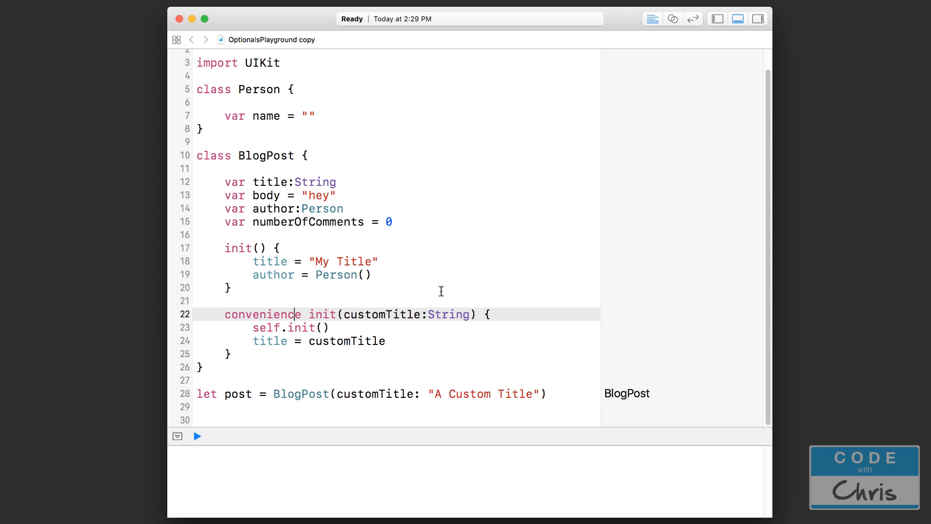
mouse_move(423, 277)
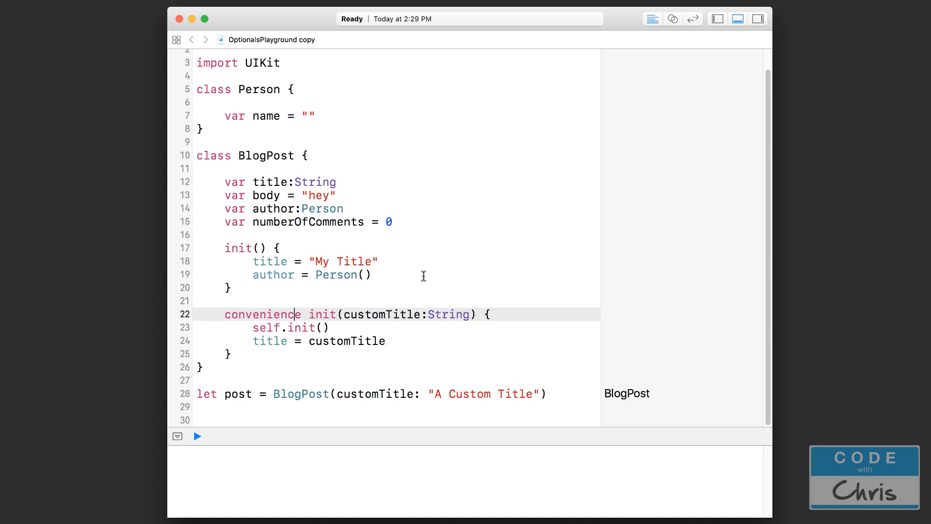